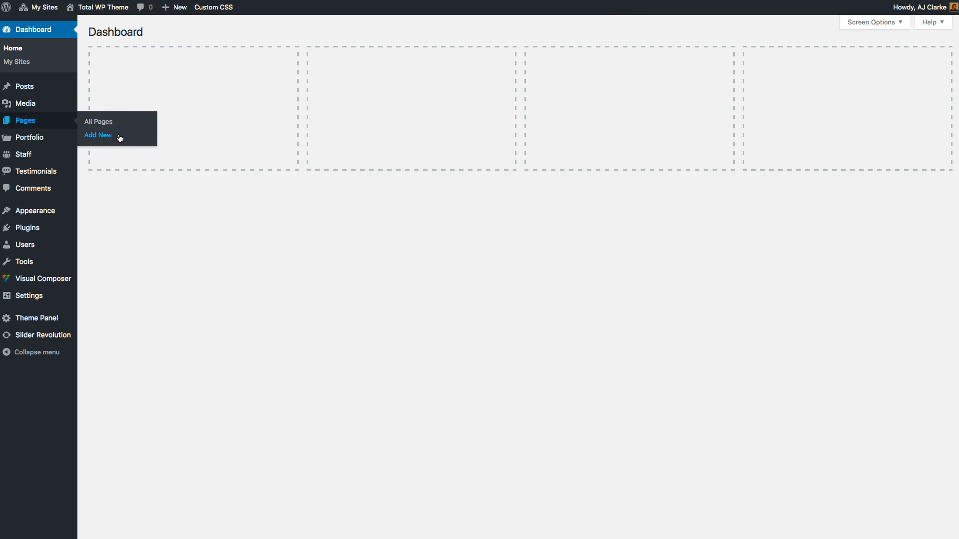
Add a new page titled 'Image Sliders' and publish it
{"action": "left_click", "coordinate": [98, 135]}
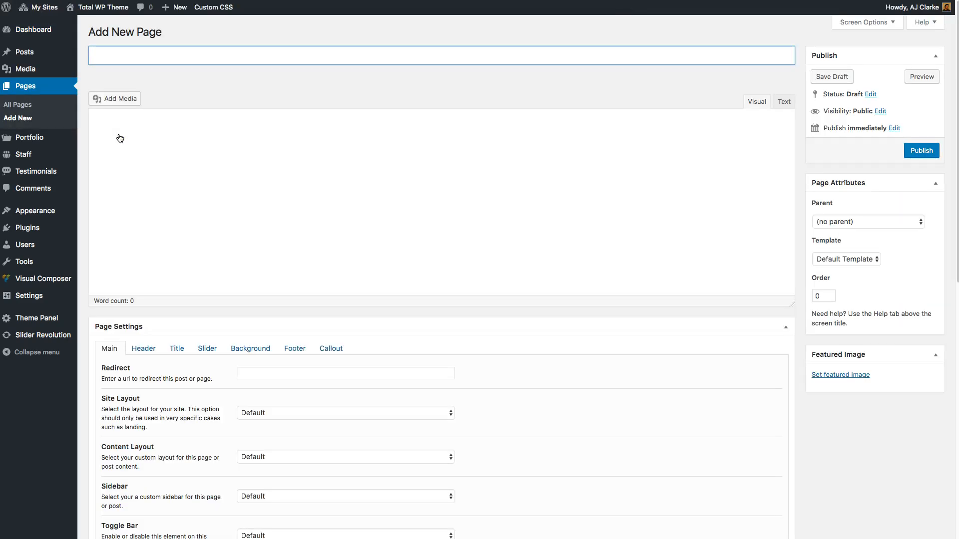
{"action": "type", "text": "Image Sliders"}
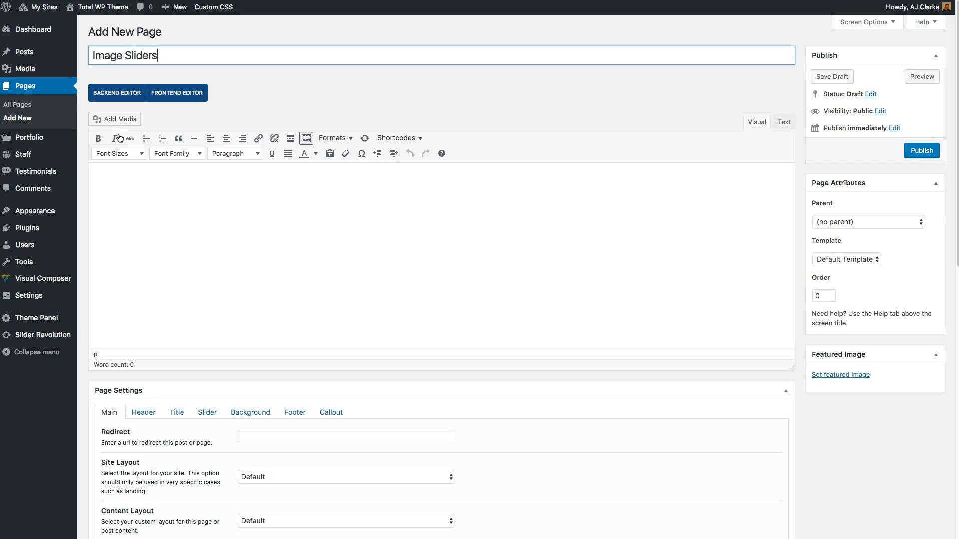
{"action": "scroll", "scroll_direction": "down", "scroll_amount": 3}
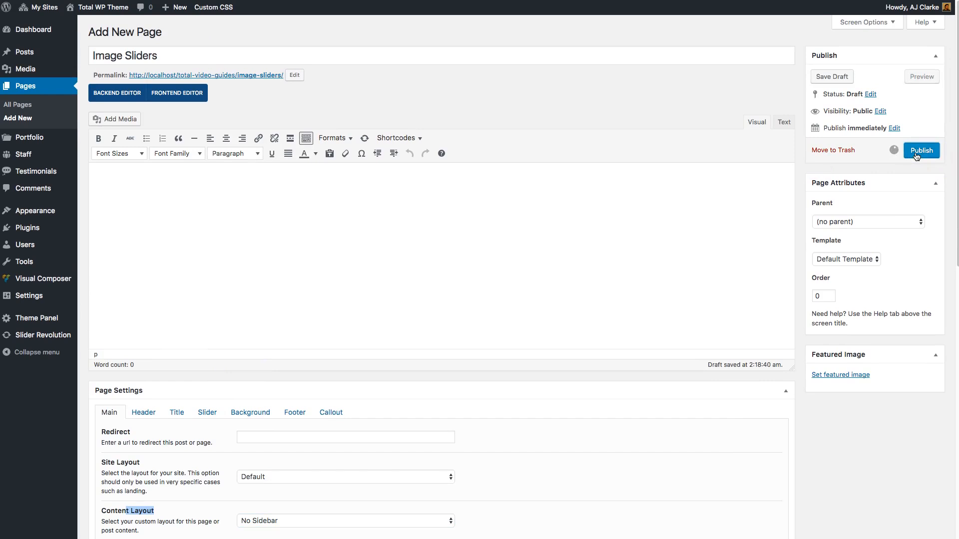
{"action": "mouse_move", "coordinate": [571, 133]}
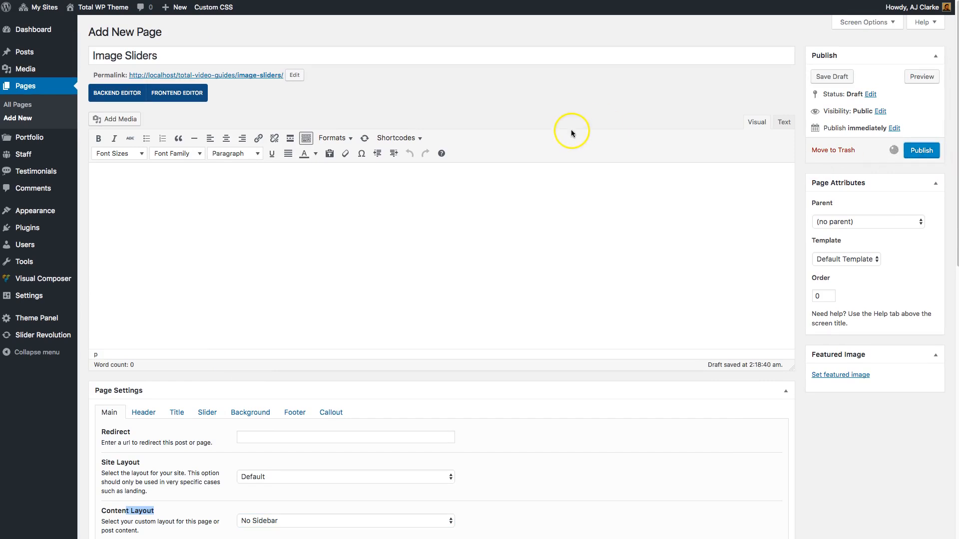
{"action": "left_click", "coordinate": [920, 151]}
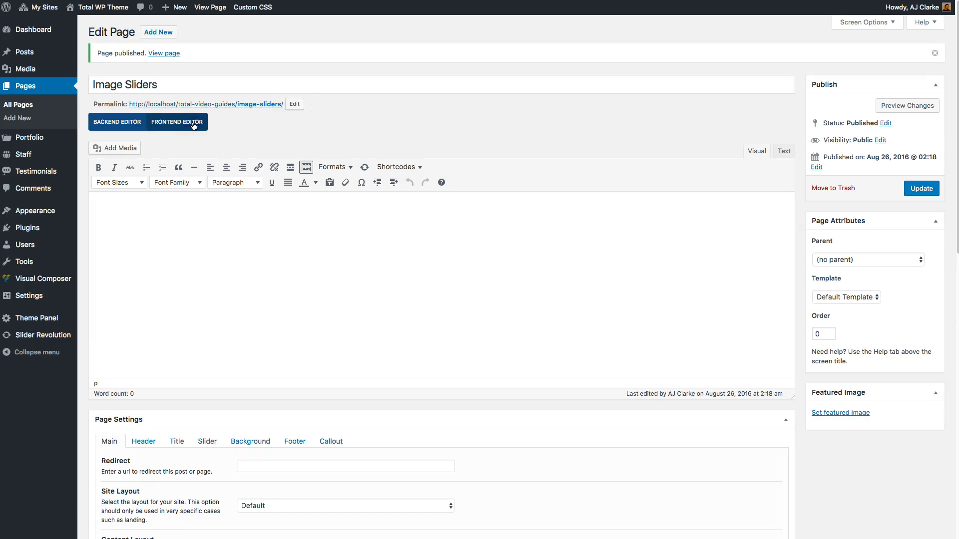
In the Frontend Editor, search elements for 'image' and add an Image Slider
{"action": "left_click", "coordinate": [177, 122]}
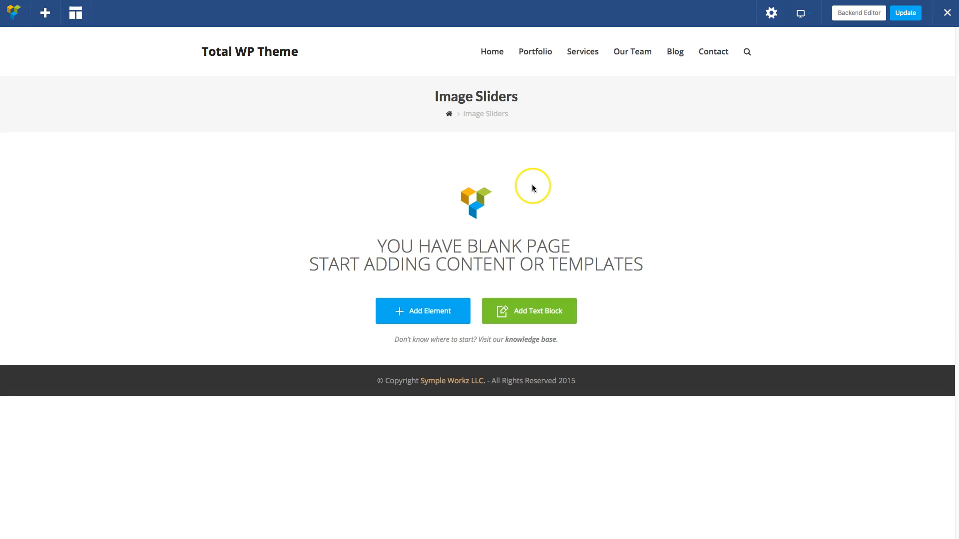
{"action": "mouse_move", "coordinate": [419, 312]}
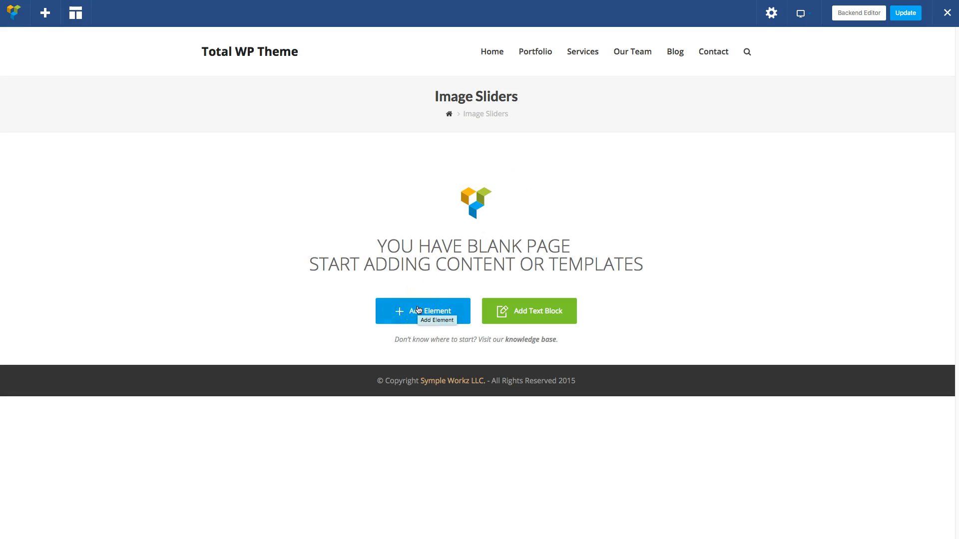
{"action": "left_click", "coordinate": [422, 311]}
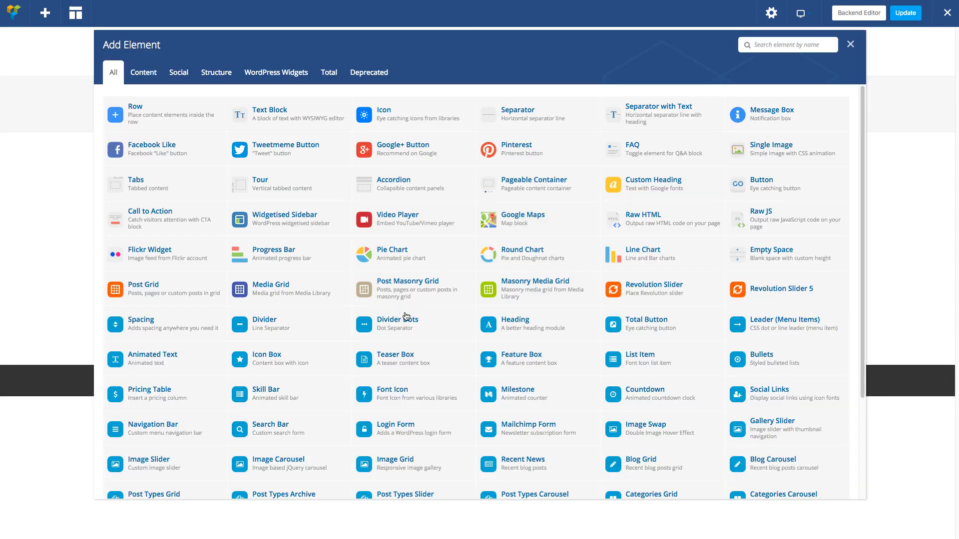
{"action": "type", "text": "image sli"}
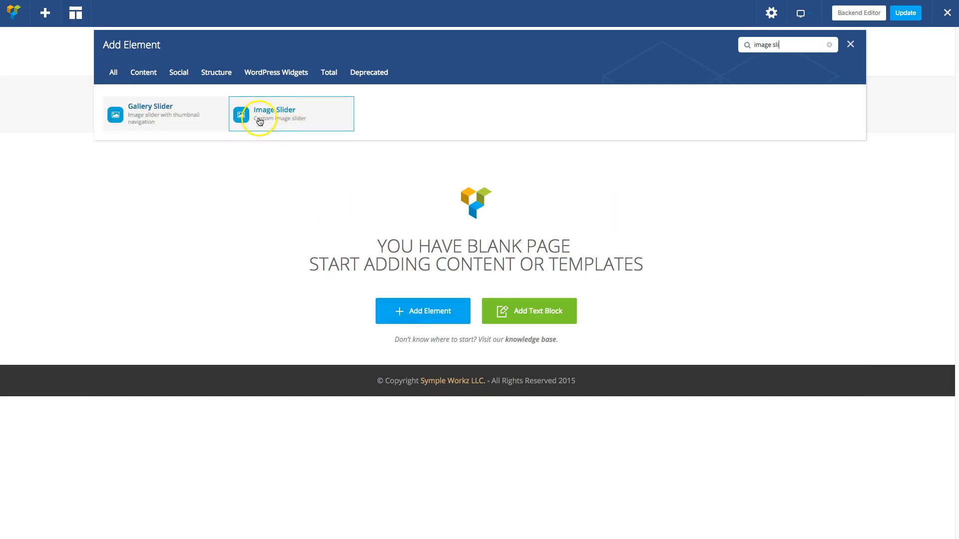
{"action": "mouse_move", "coordinate": [311, 119]}
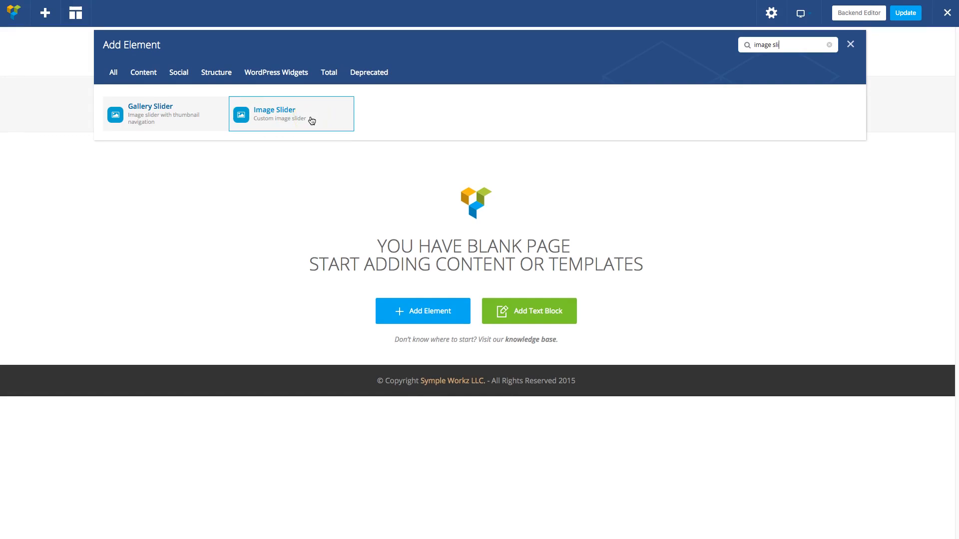
{"action": "left_click", "coordinate": [291, 114]}
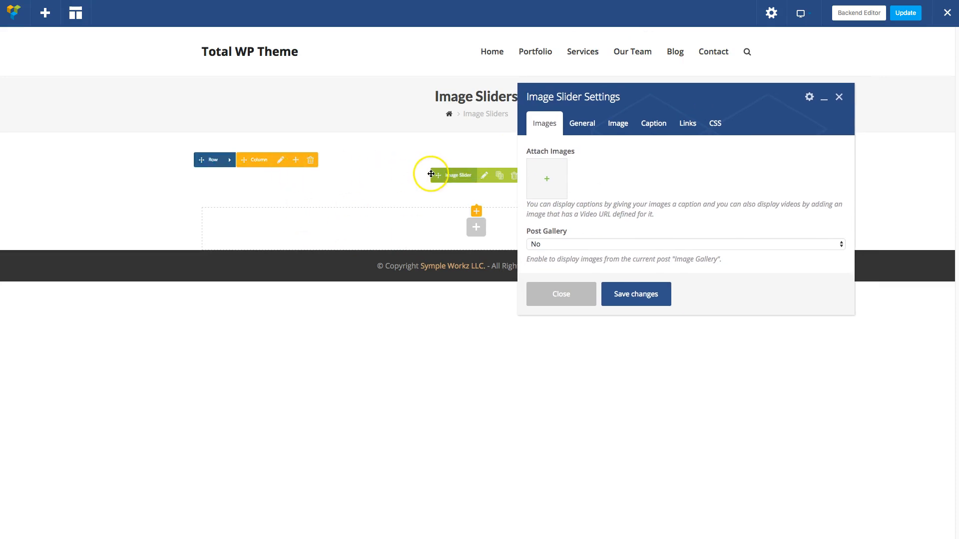
{"action": "mouse_move", "coordinate": [758, 104]}
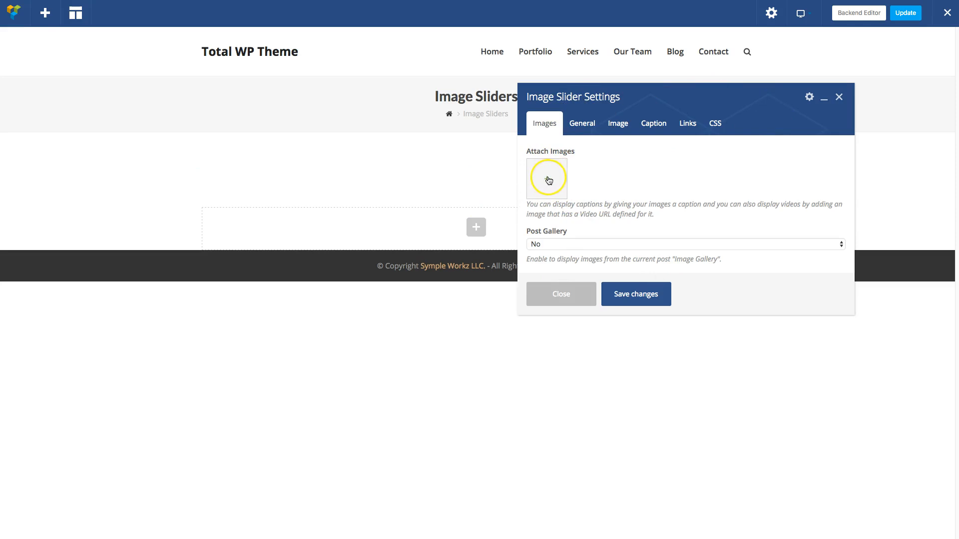
Attach the bear, moose and fern photos from the Media Library and save
{"action": "left_click", "coordinate": [546, 179]}
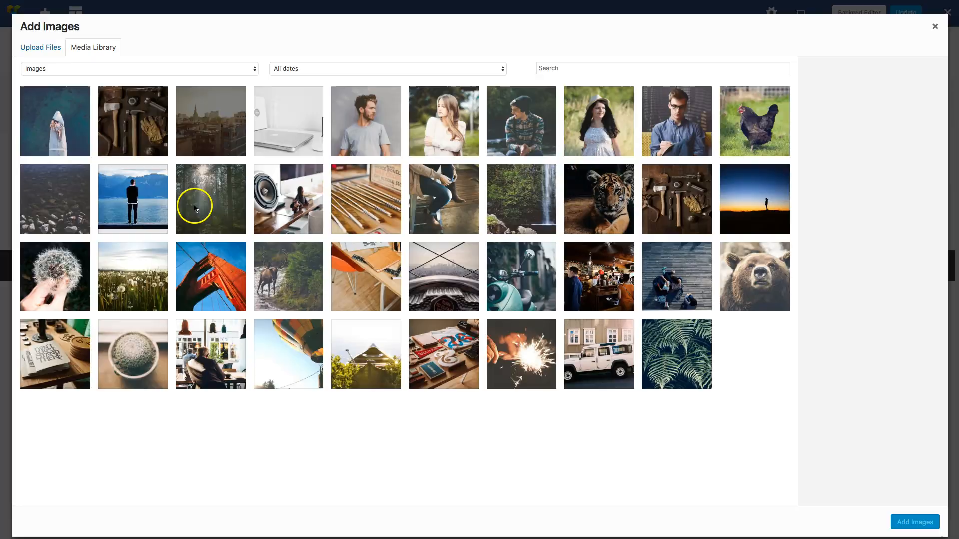
{"action": "left_click", "coordinate": [209, 120]}
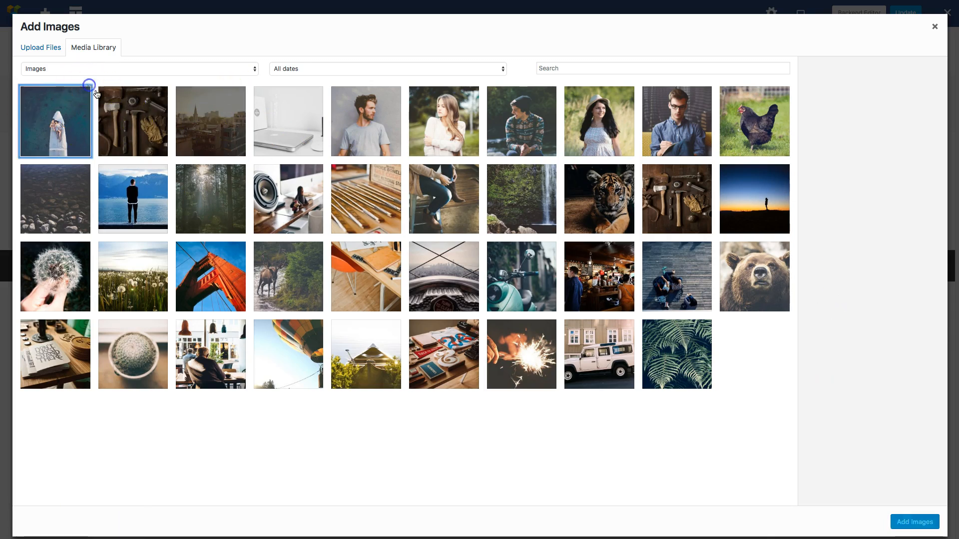
{"action": "left_click", "coordinate": [754, 276]}
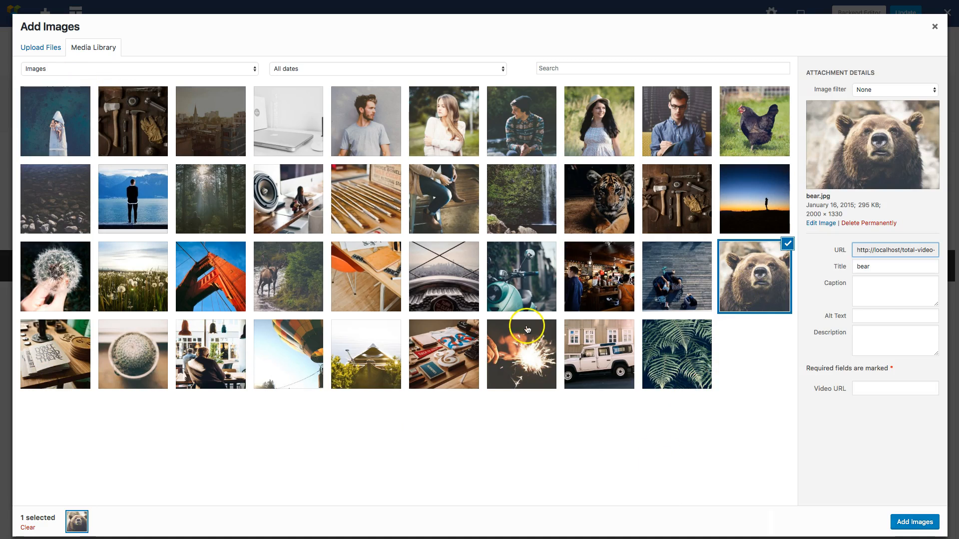
{"action": "left_click", "coordinate": [288, 276]}
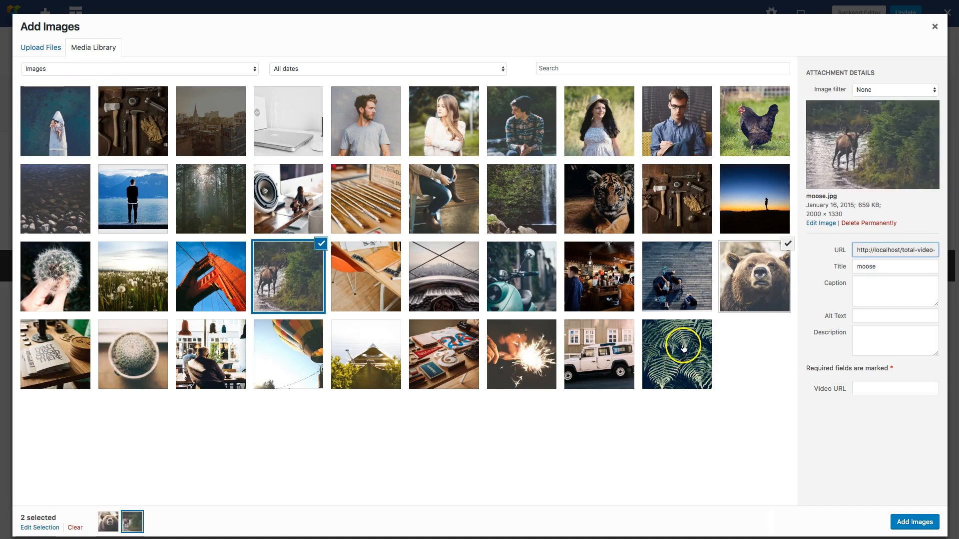
{"action": "left_click", "coordinate": [676, 354]}
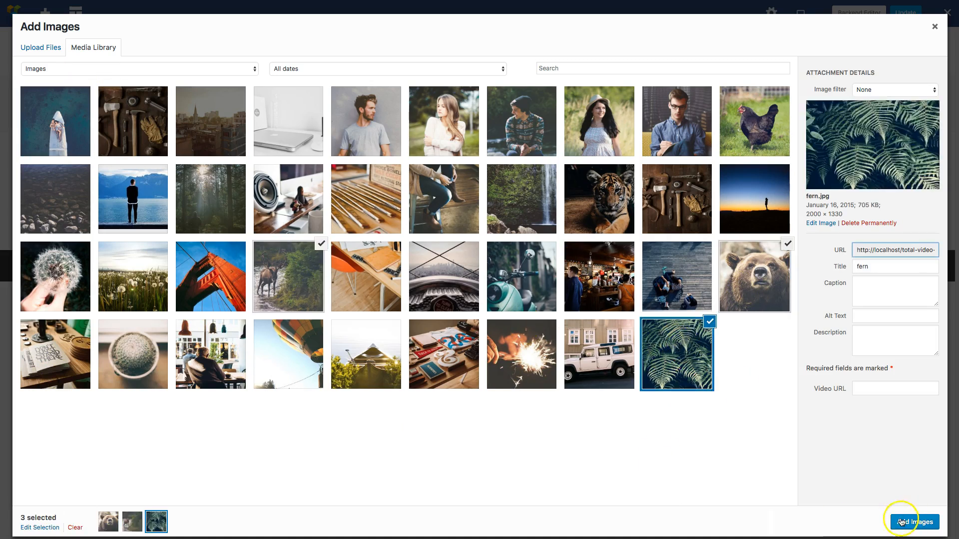
{"action": "left_click", "coordinate": [914, 522]}
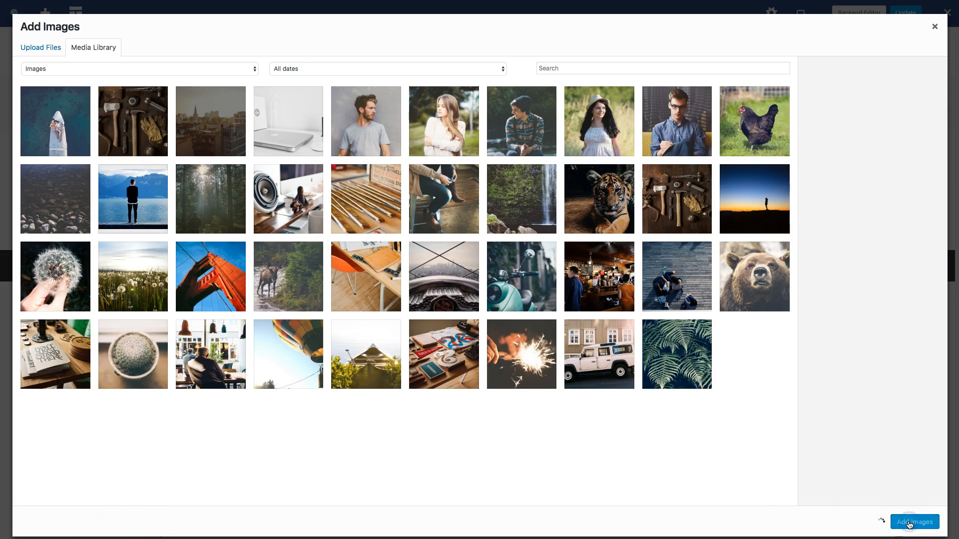
{"action": "left_click", "coordinate": [913, 523]}
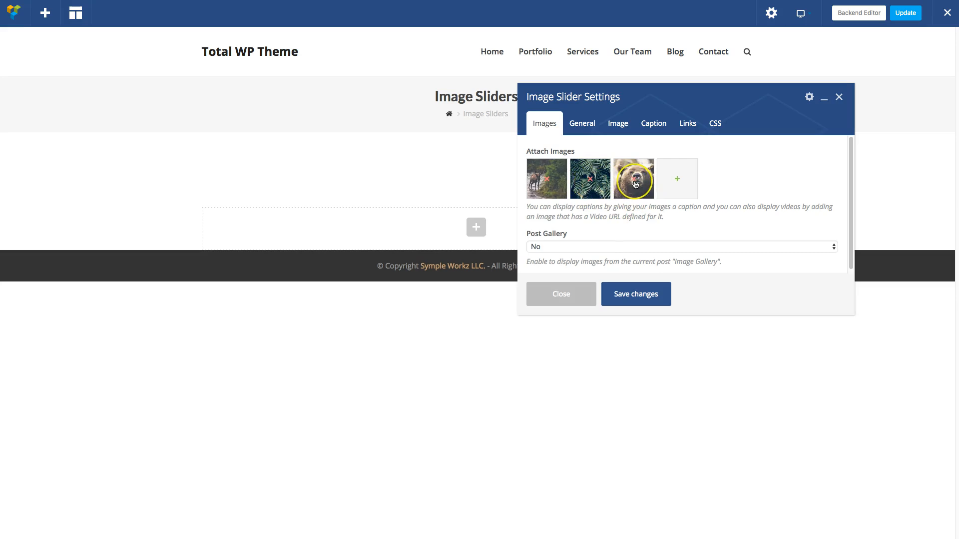
{"action": "left_click", "coordinate": [635, 294]}
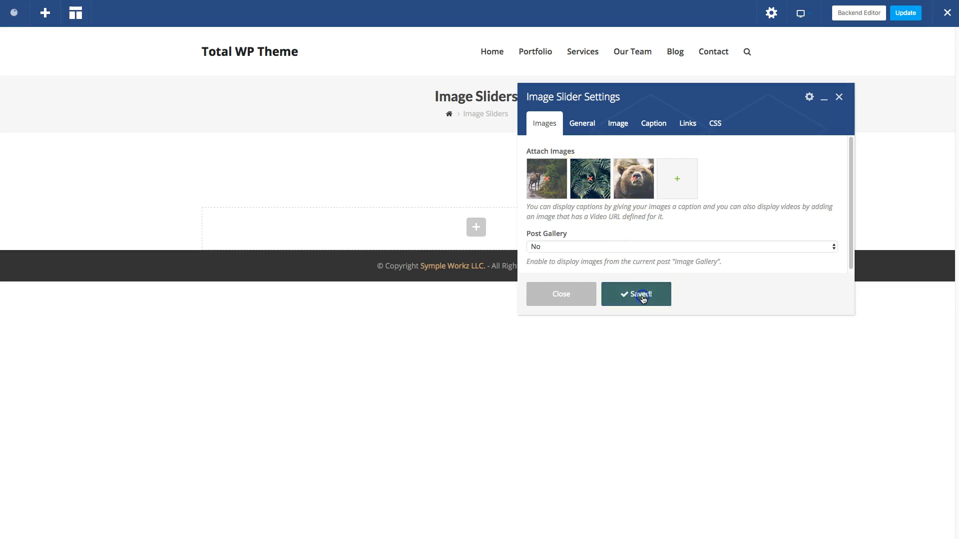
{"action": "left_click", "coordinate": [636, 294]}
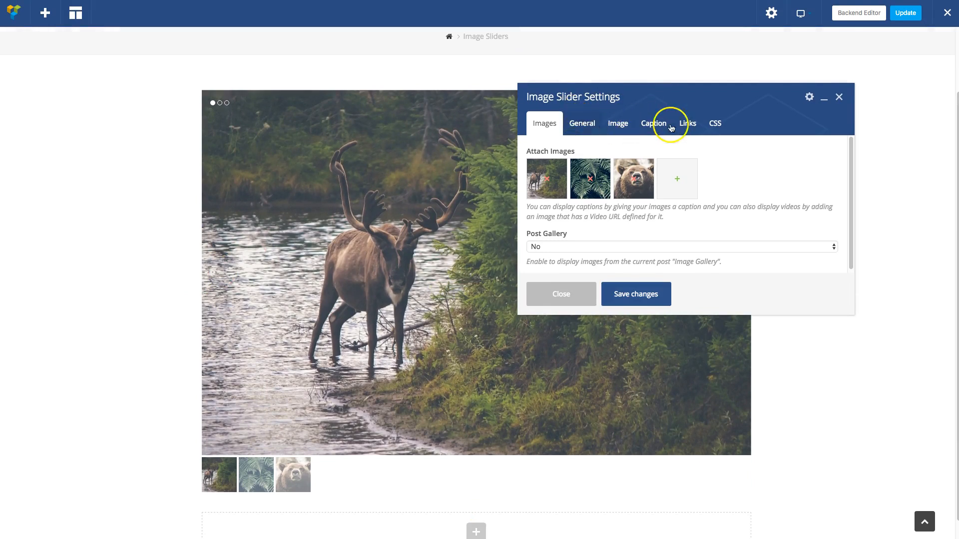
In General settings, enable looping, turn auto play off, and save
{"action": "left_click", "coordinate": [581, 123]}
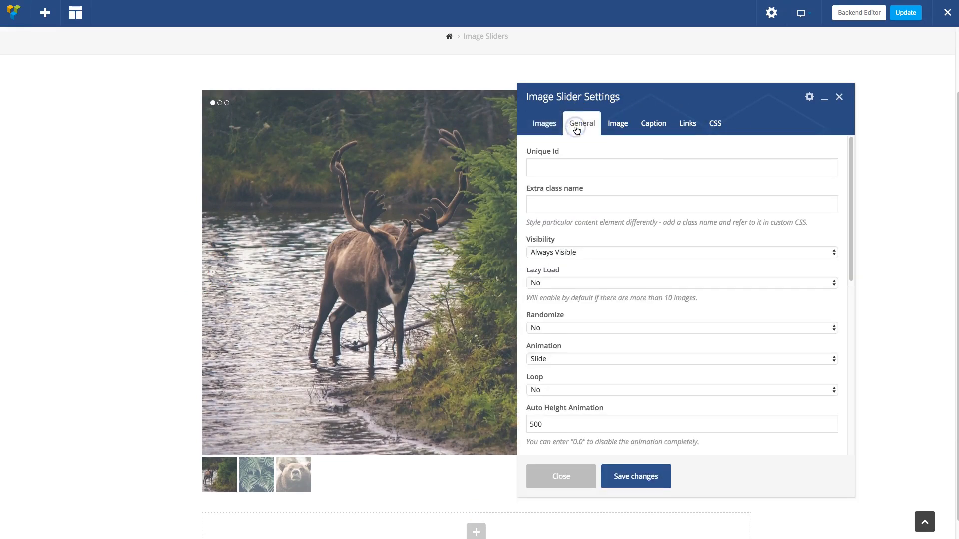
{"action": "scroll", "scroll_direction": "down", "scroll_amount": 3}
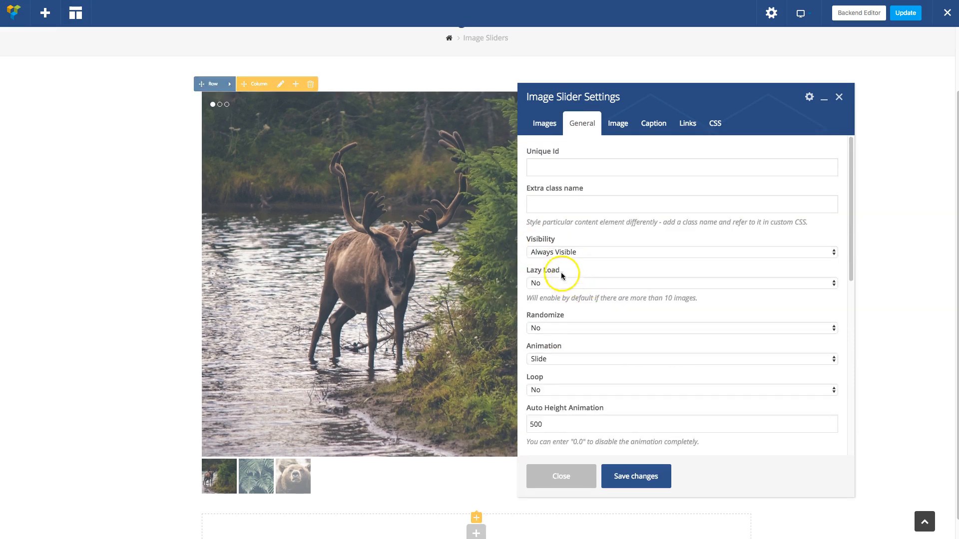
{"action": "scroll", "scroll_direction": "down", "scroll_amount": 3}
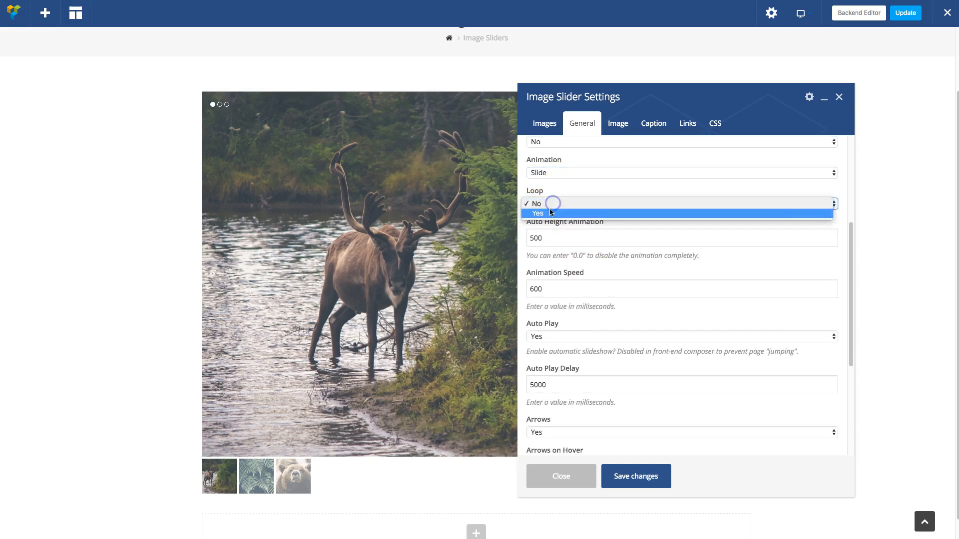
{"action": "left_click", "coordinate": [537, 212]}
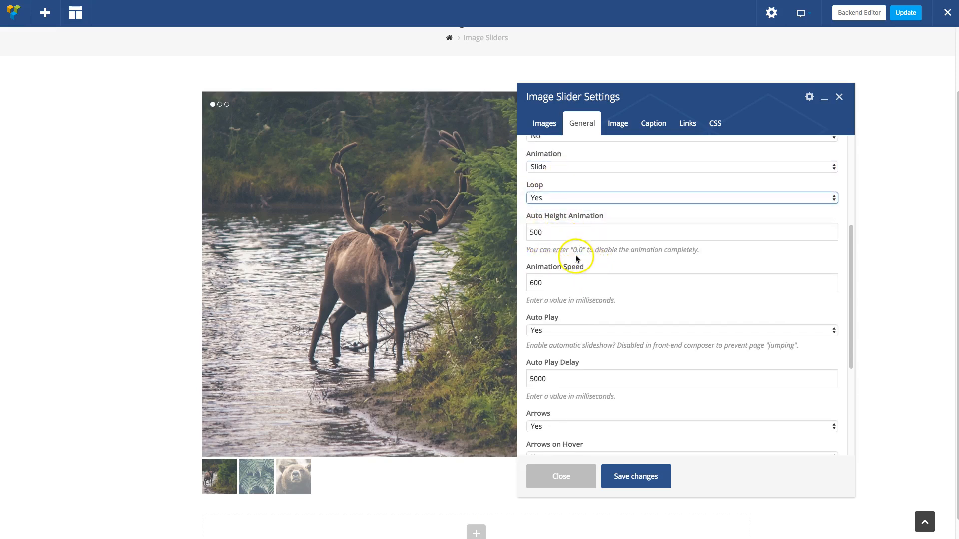
{"action": "scroll", "scroll_direction": "down", "scroll_amount": 3}
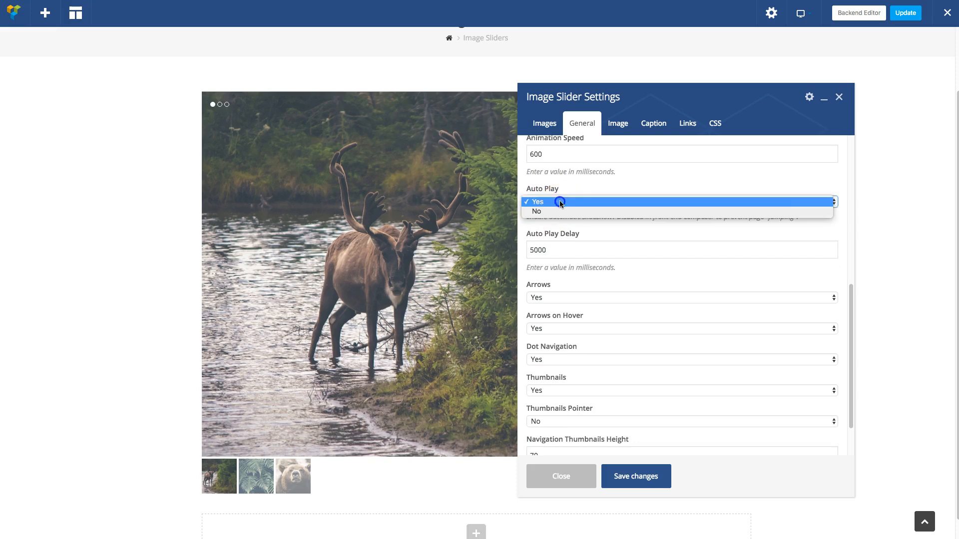
{"action": "left_click", "coordinate": [537, 201]}
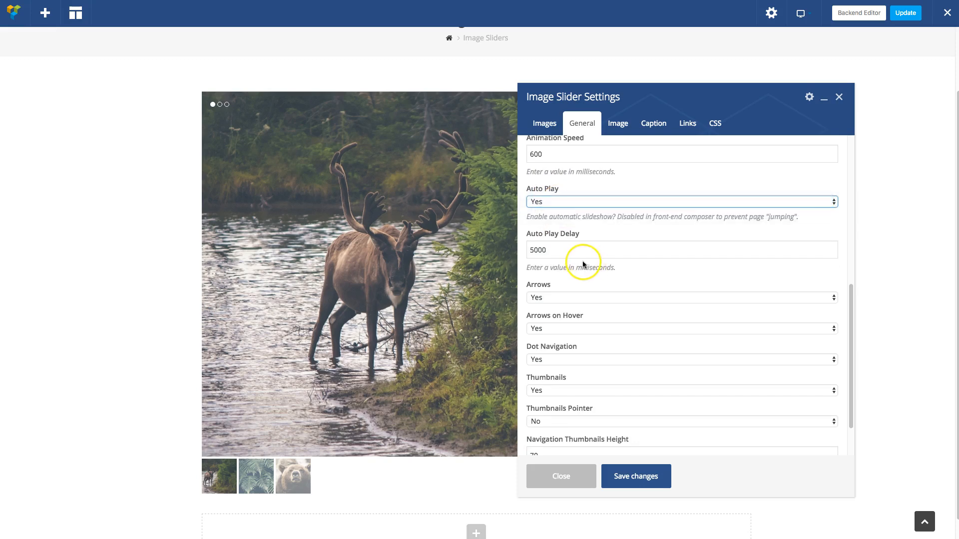
{"action": "left_click", "coordinate": [681, 198]}
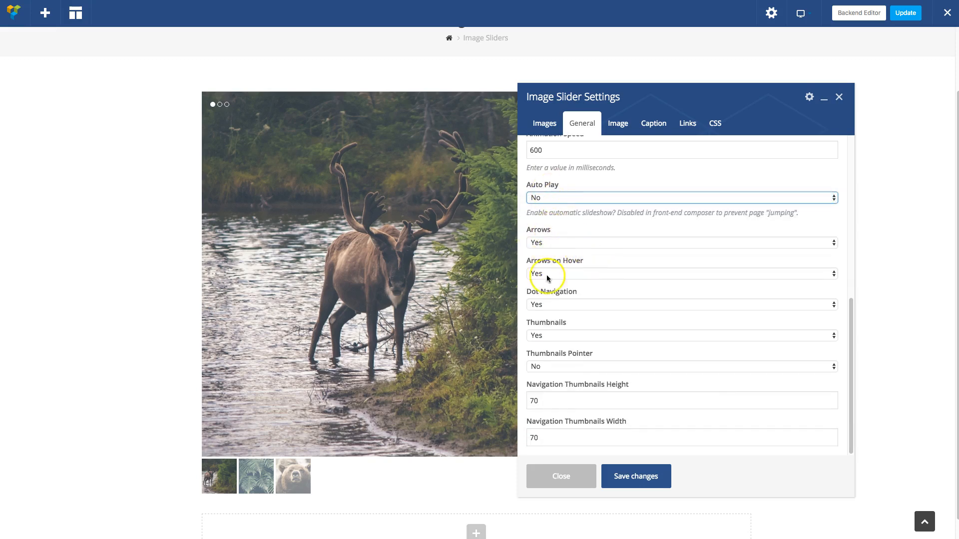
{"action": "mouse_move", "coordinate": [571, 305]}
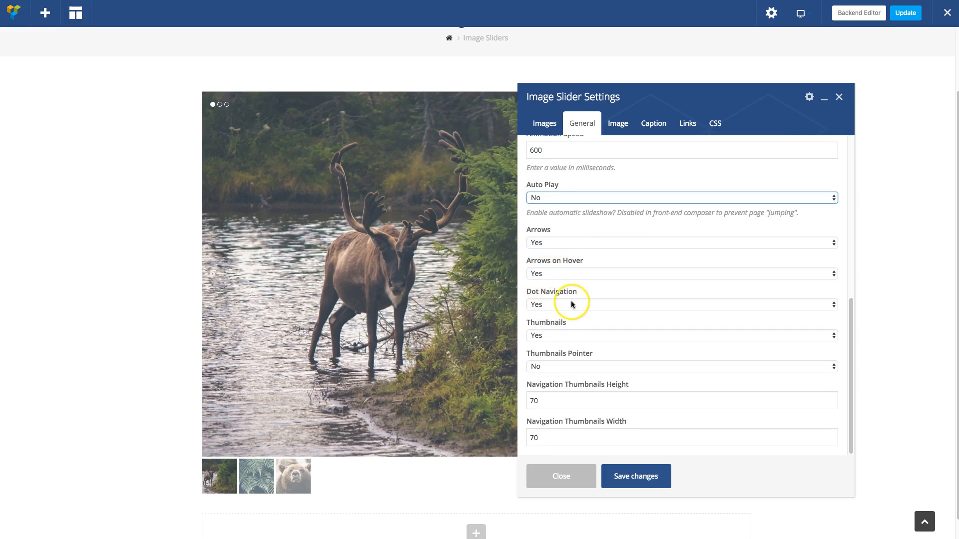
{"action": "mouse_move", "coordinate": [559, 344]}
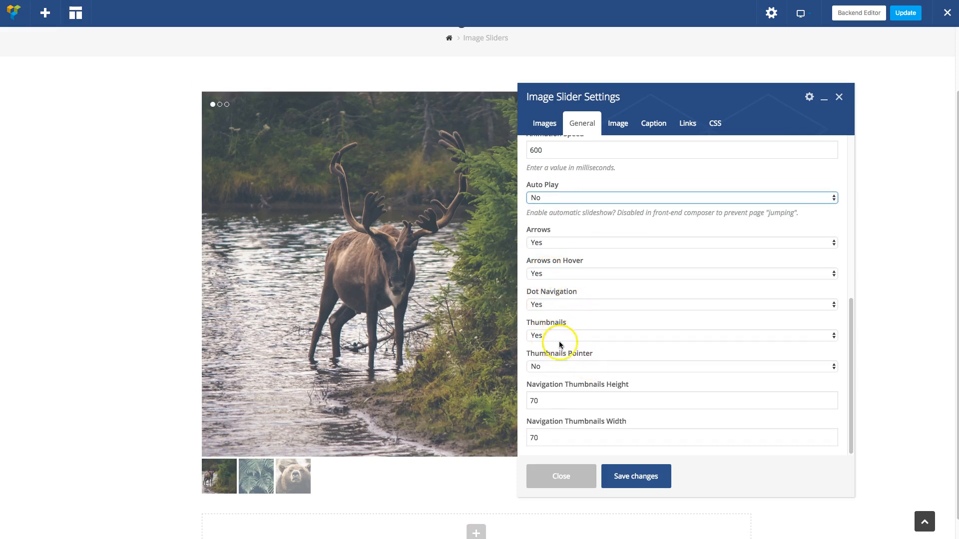
{"action": "left_click", "coordinate": [636, 476]}
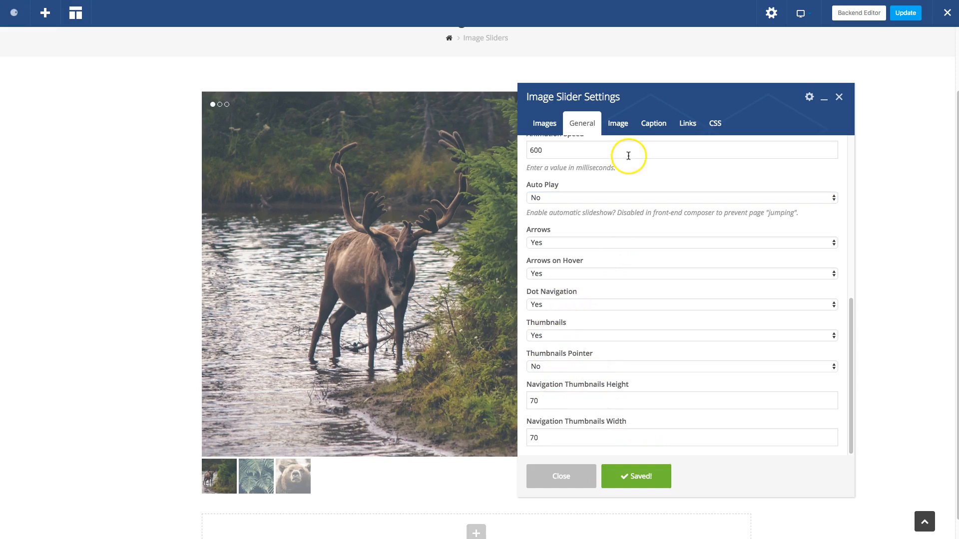
{"action": "left_click", "coordinate": [618, 123]}
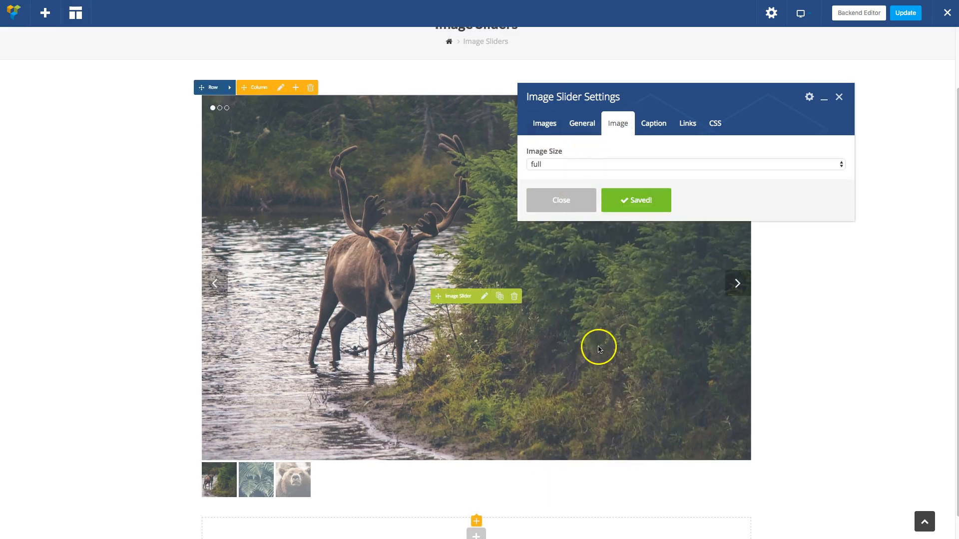
Set a custom 980 × 400 image size cropped from the centre, and save
{"action": "left_click", "coordinate": [681, 163]}
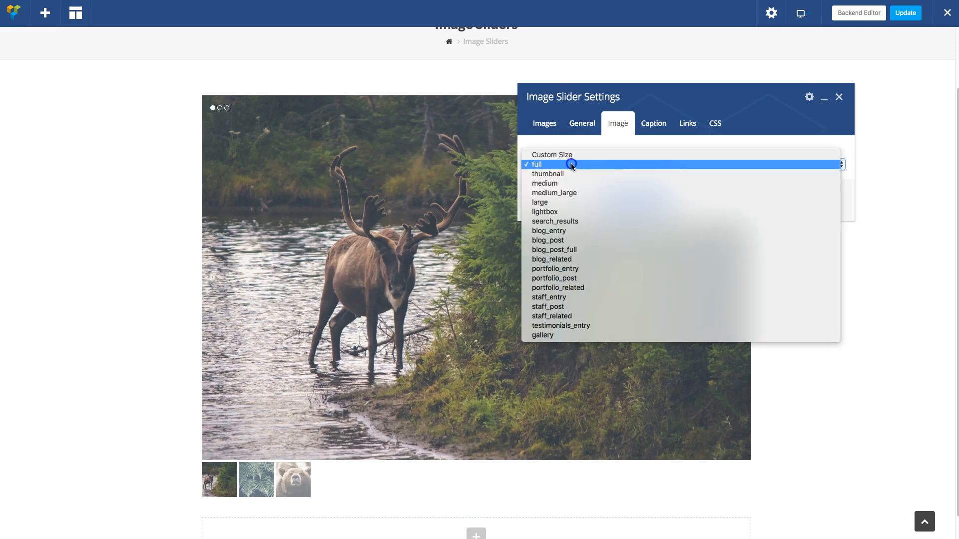
{"action": "mouse_move", "coordinate": [568, 178]}
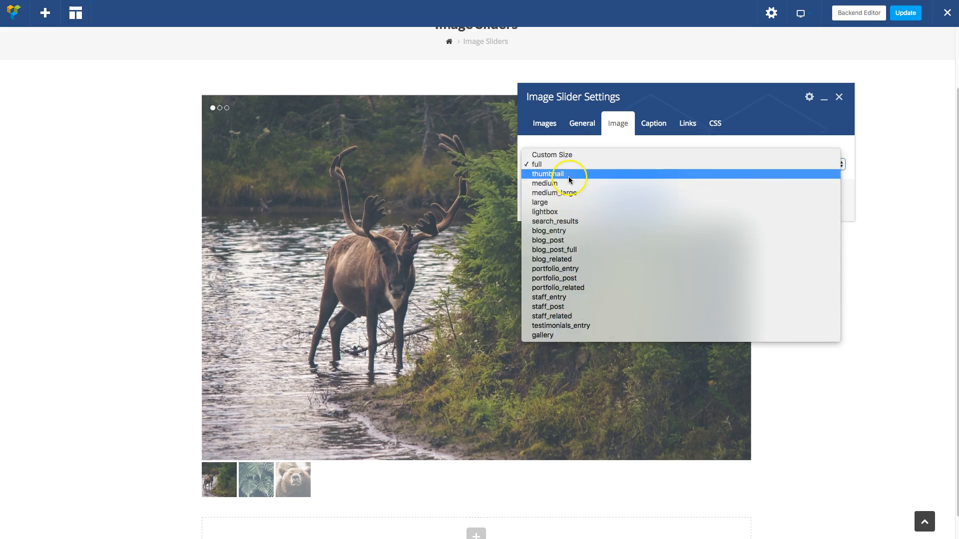
{"action": "left_click", "coordinate": [551, 155]}
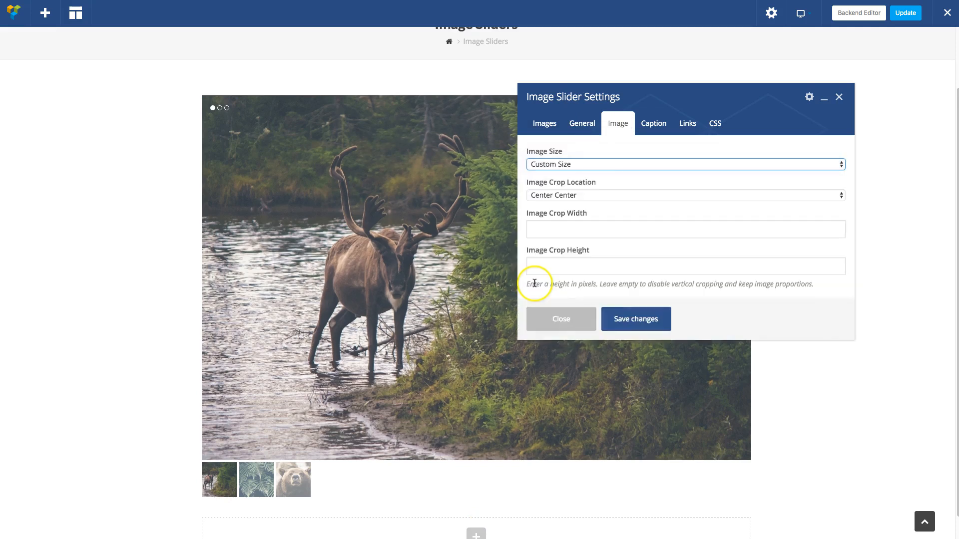
{"action": "left_click", "coordinate": [685, 194]}
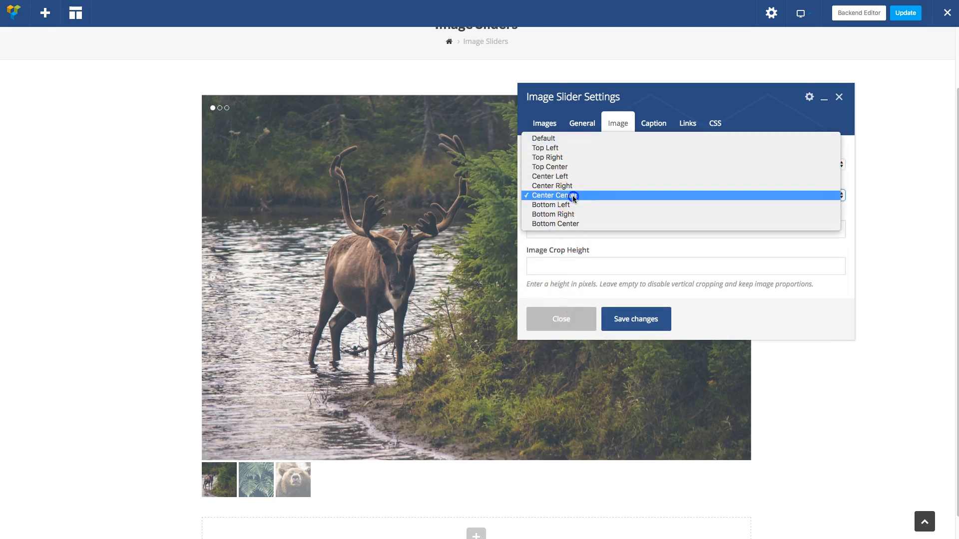
{"action": "left_click", "coordinate": [553, 196]}
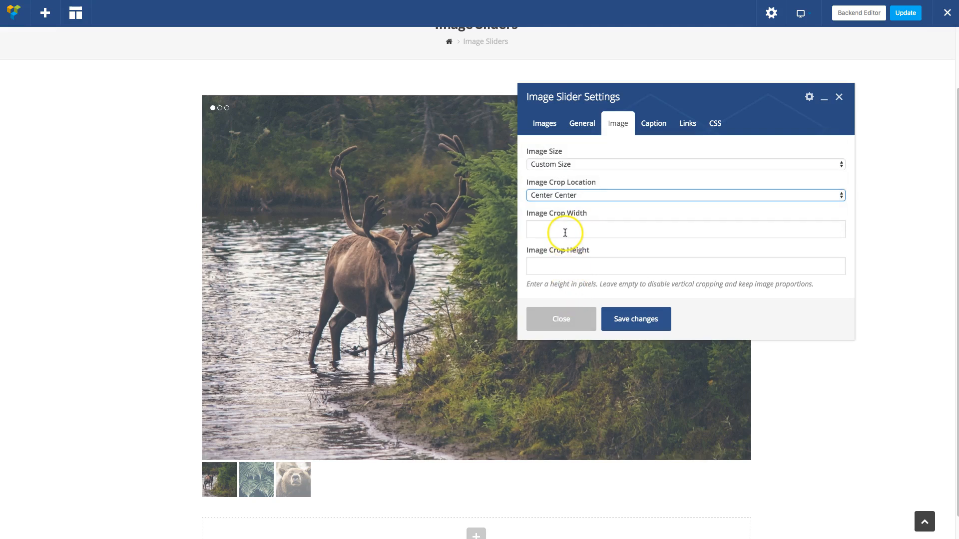
{"action": "type", "text": "980px"}
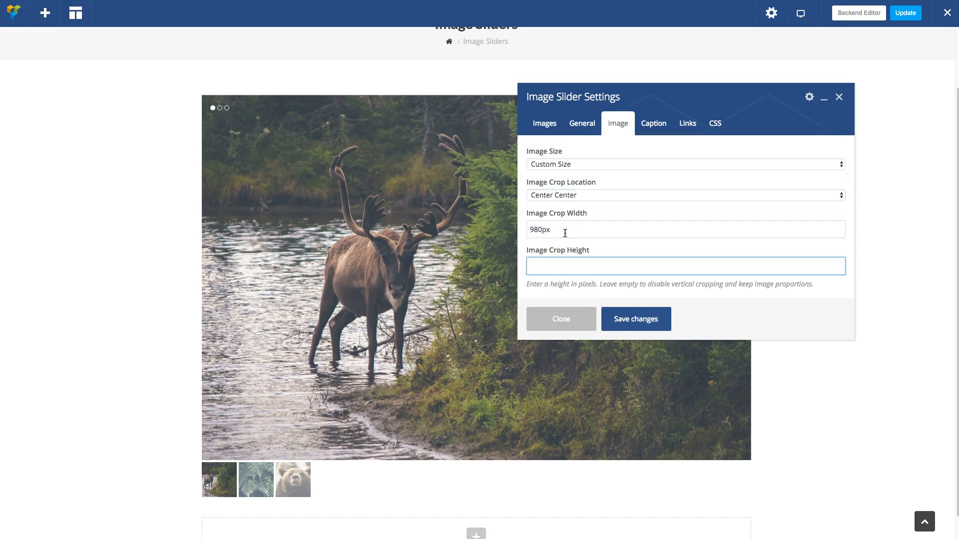
{"action": "type", "text": "400"}
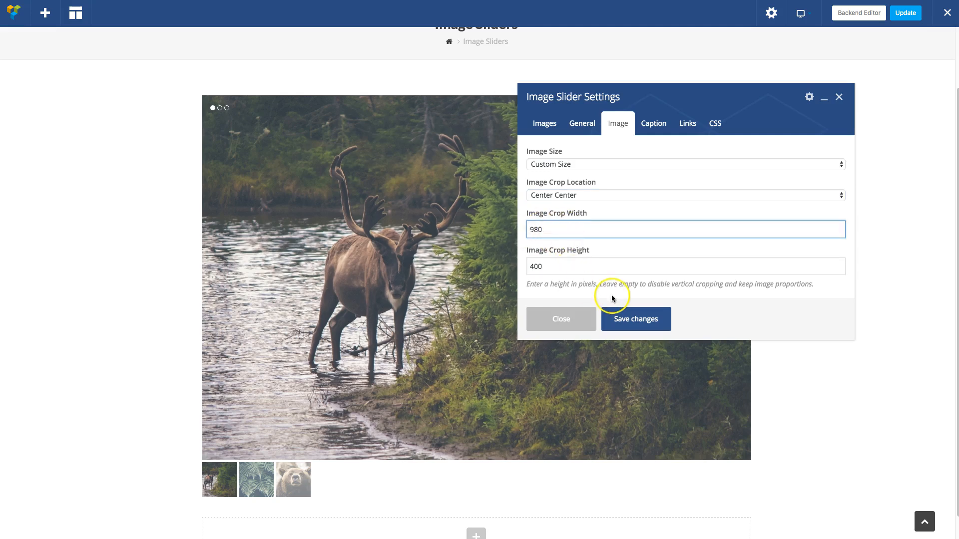
{"action": "mouse_move", "coordinate": [614, 249]}
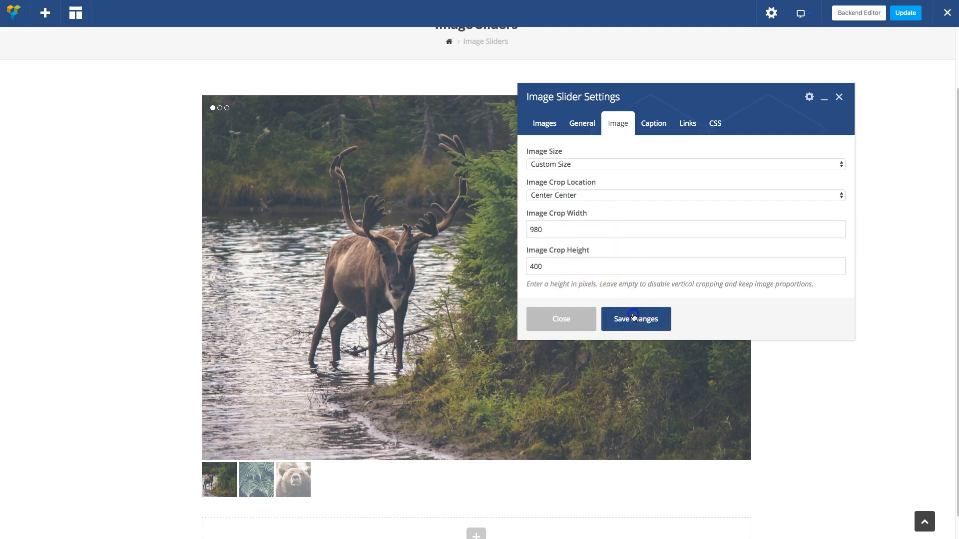
{"action": "left_click", "coordinate": [635, 319]}
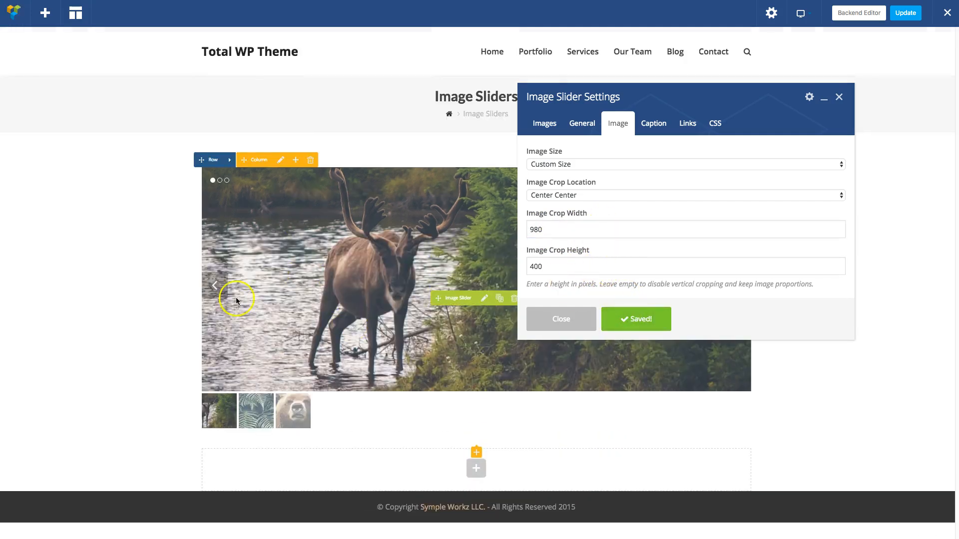
{"action": "left_click", "coordinate": [215, 286]}
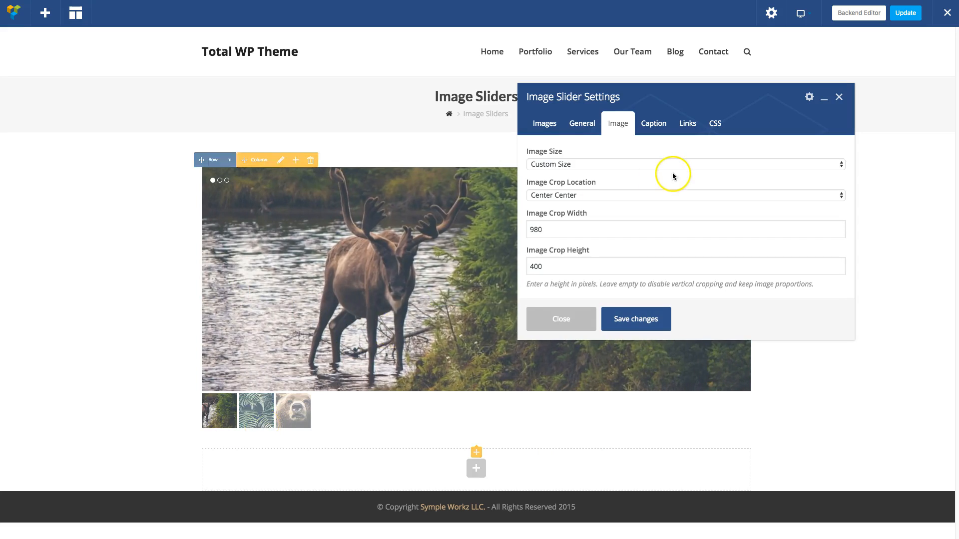
{"action": "left_click", "coordinate": [653, 123]}
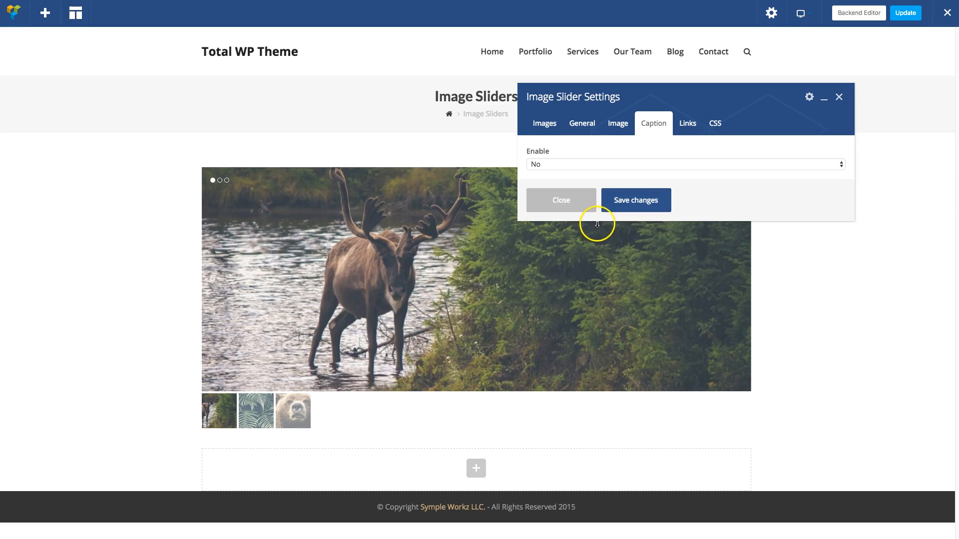
{"action": "mouse_move", "coordinate": [570, 163]}
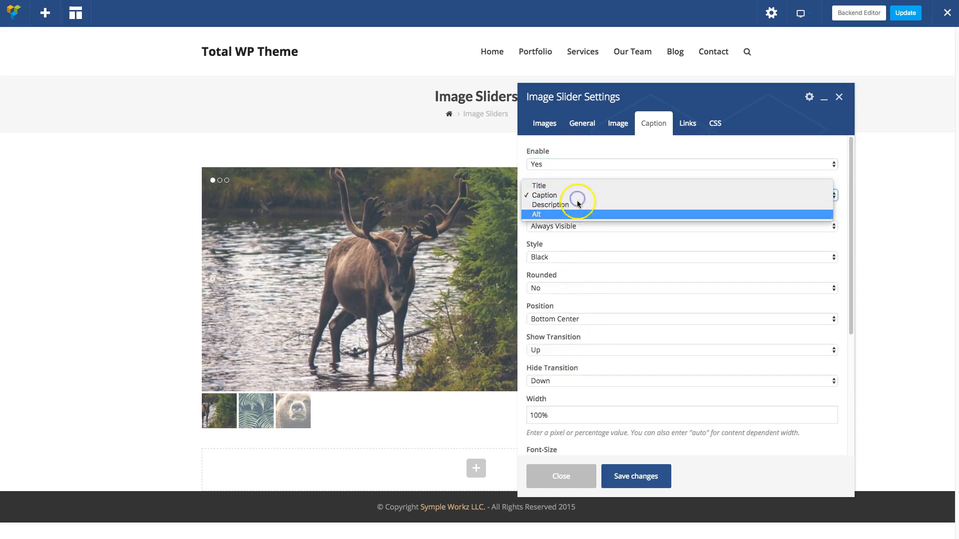
{"action": "mouse_move", "coordinate": [570, 204]}
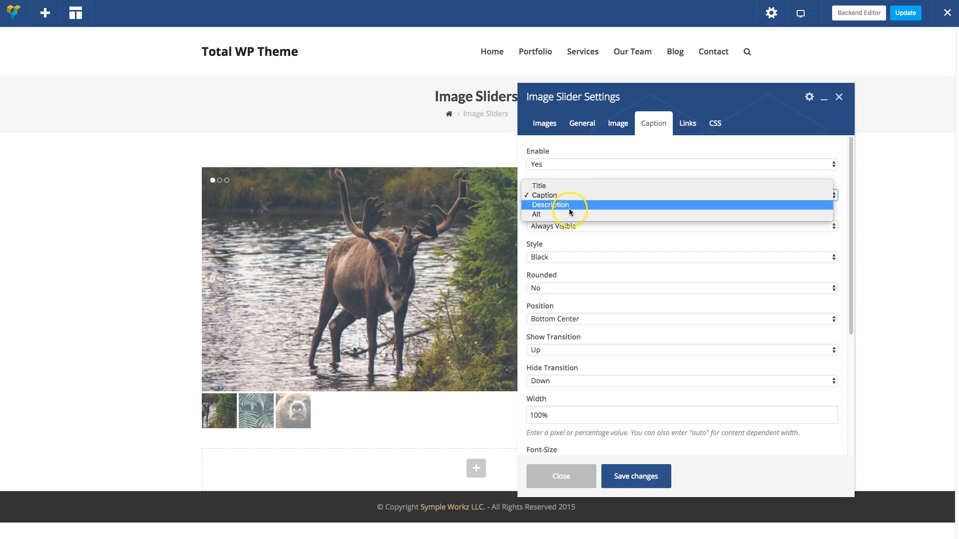
{"action": "mouse_move", "coordinate": [572, 196]}
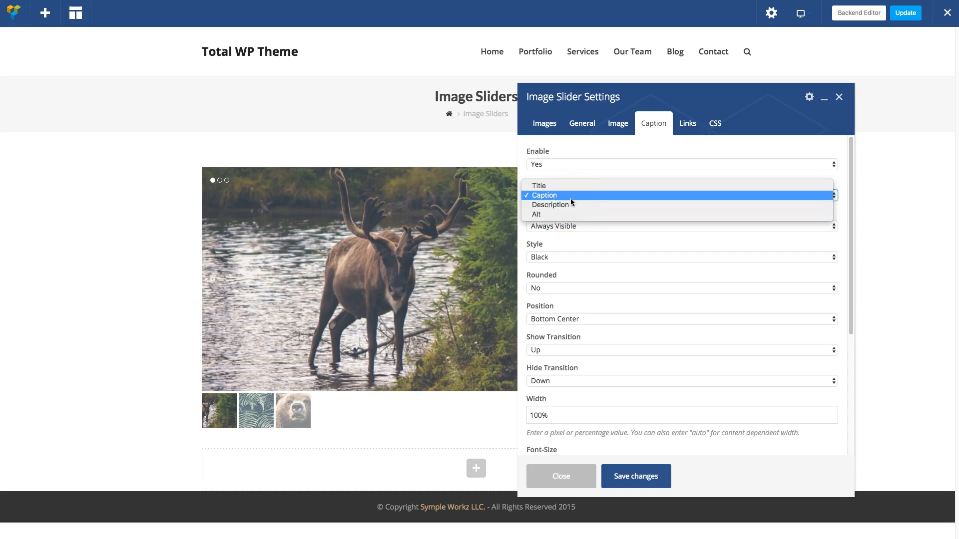
Base captions on image titles, save, and preview the bear slide
{"action": "left_click", "coordinate": [539, 185]}
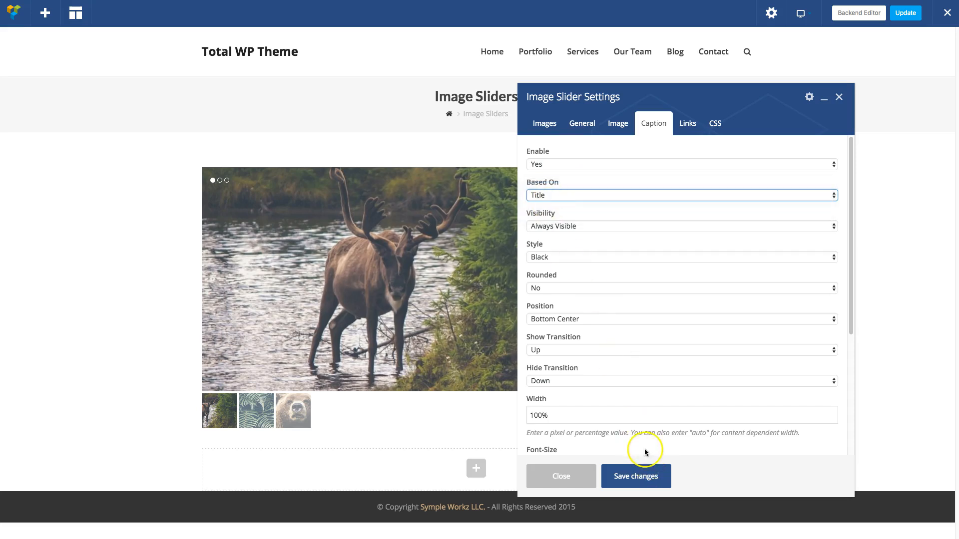
{"action": "left_click", "coordinate": [636, 477]}
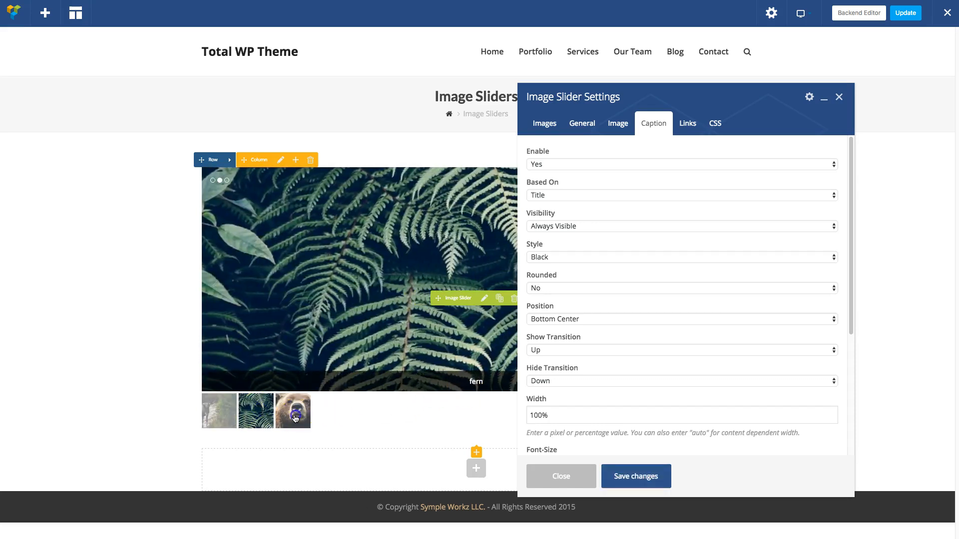
{"action": "left_click", "coordinate": [293, 411]}
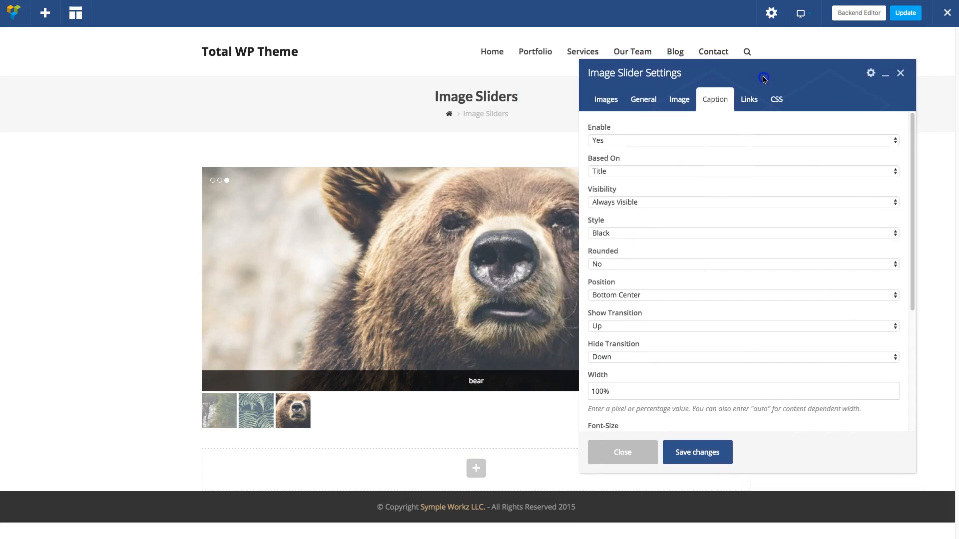
Set the caption position to Top Left
{"action": "scroll", "scroll_direction": "down", "scroll_amount": 3}
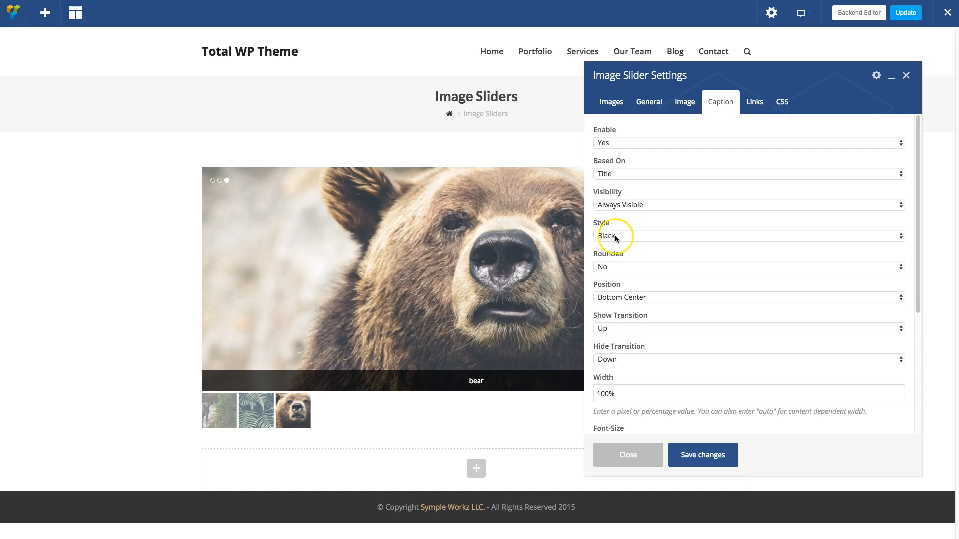
{"action": "scroll", "scroll_direction": "down", "scroll_amount": 3}
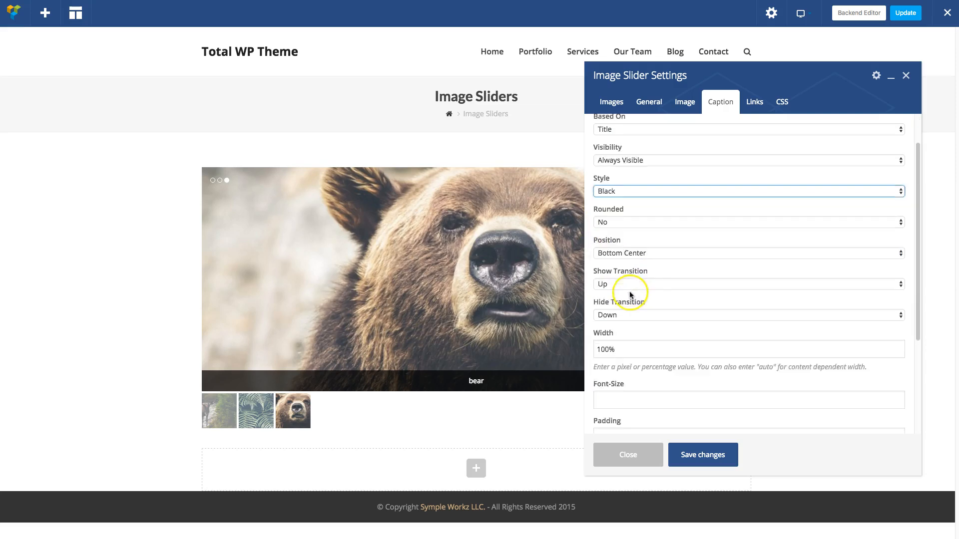
{"action": "scroll", "scroll_direction": "down", "scroll_amount": 3}
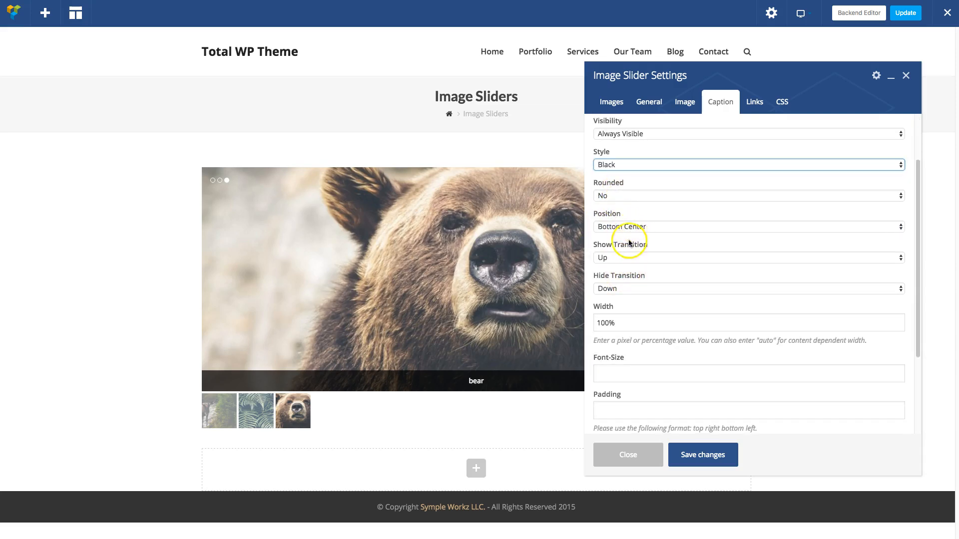
{"action": "left_click", "coordinate": [745, 226]}
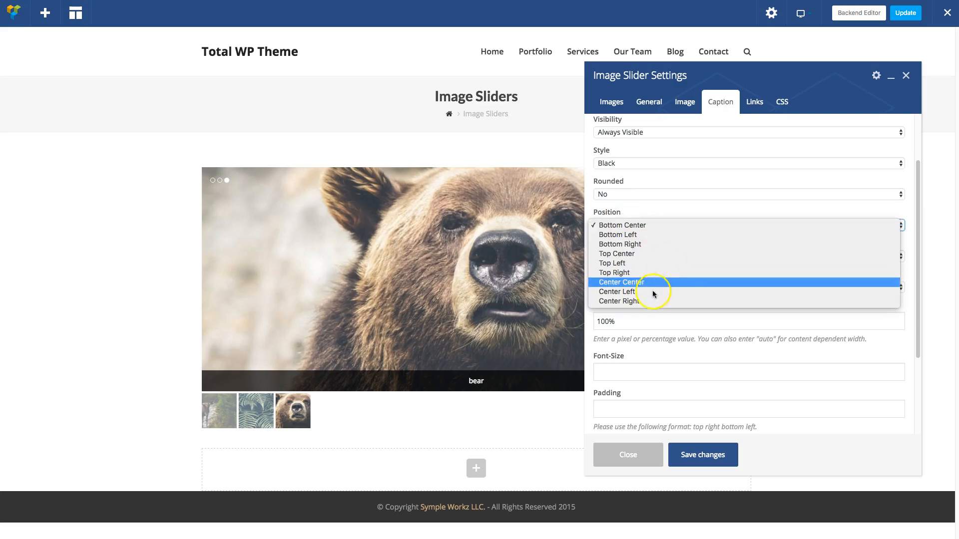
{"action": "left_click", "coordinate": [612, 264]}
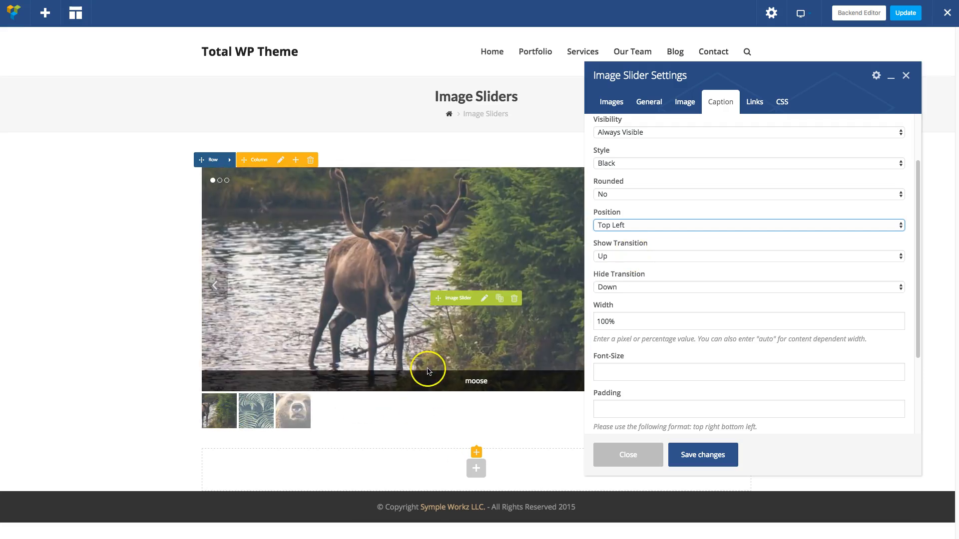
Make captions slide in from the right, with an auto value and 18px text
{"action": "left_click", "coordinate": [256, 410]}
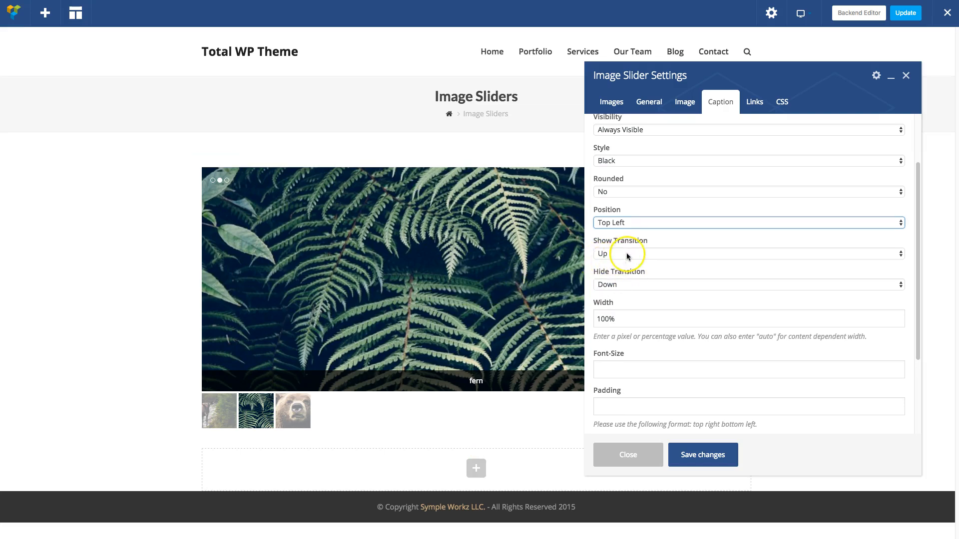
{"action": "left_click", "coordinate": [748, 253]}
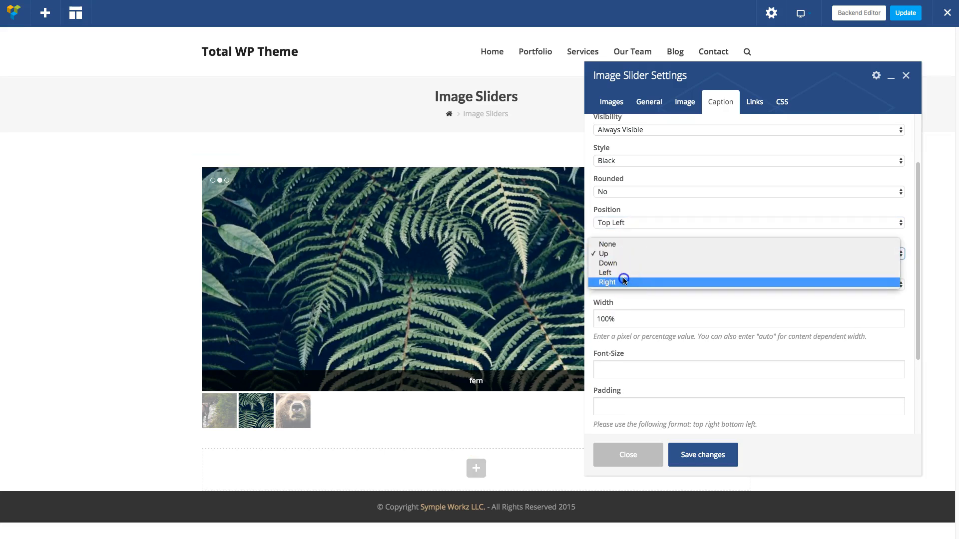
{"action": "left_click", "coordinate": [608, 281]}
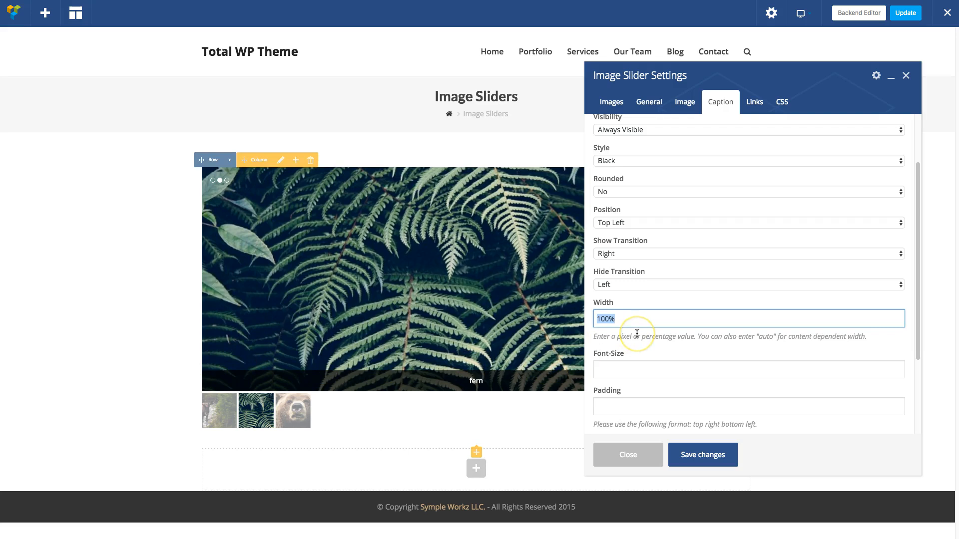
{"action": "type", "text": "auto"}
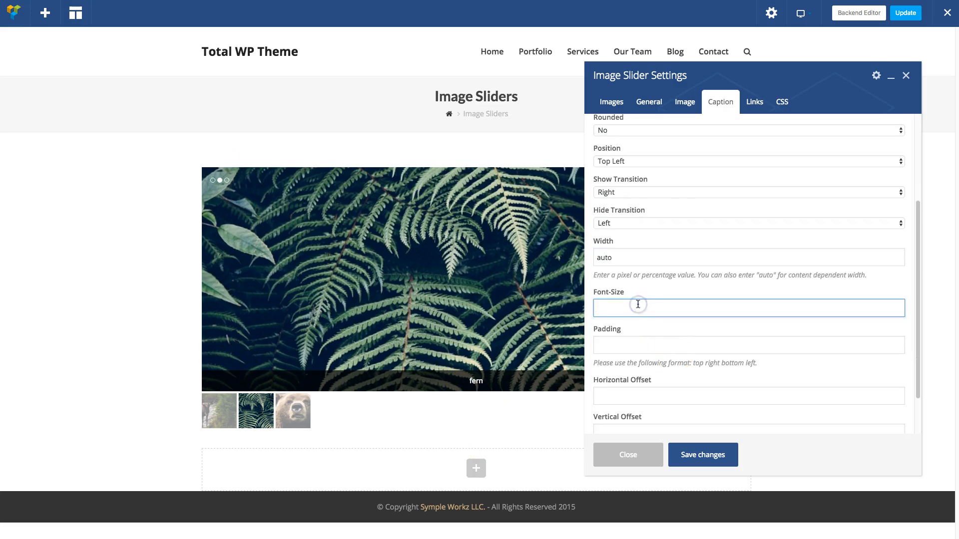
{"action": "type", "text": "18px"}
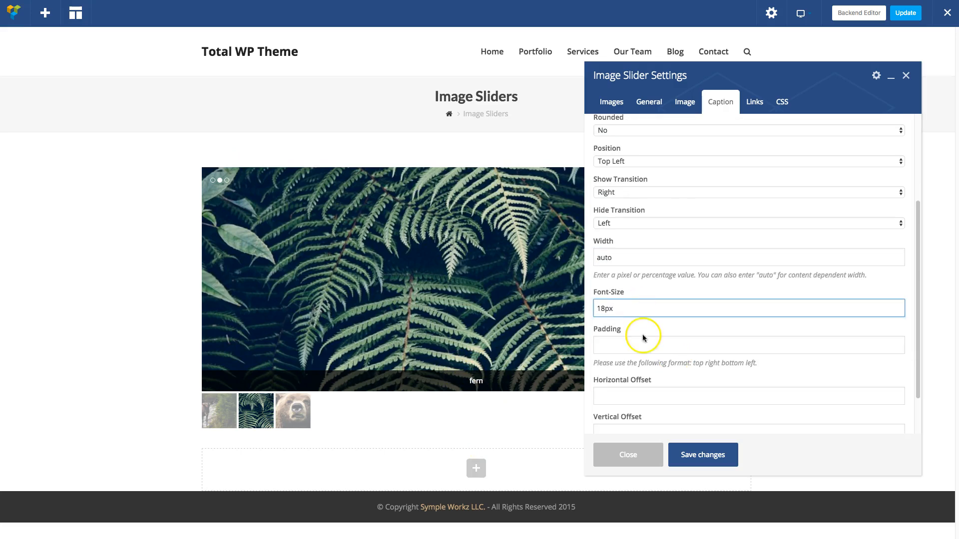
Set caption padding 5px 15px, vertical offset 60px and horizontal offset 40px
{"action": "type", "text": "5px 15px"}
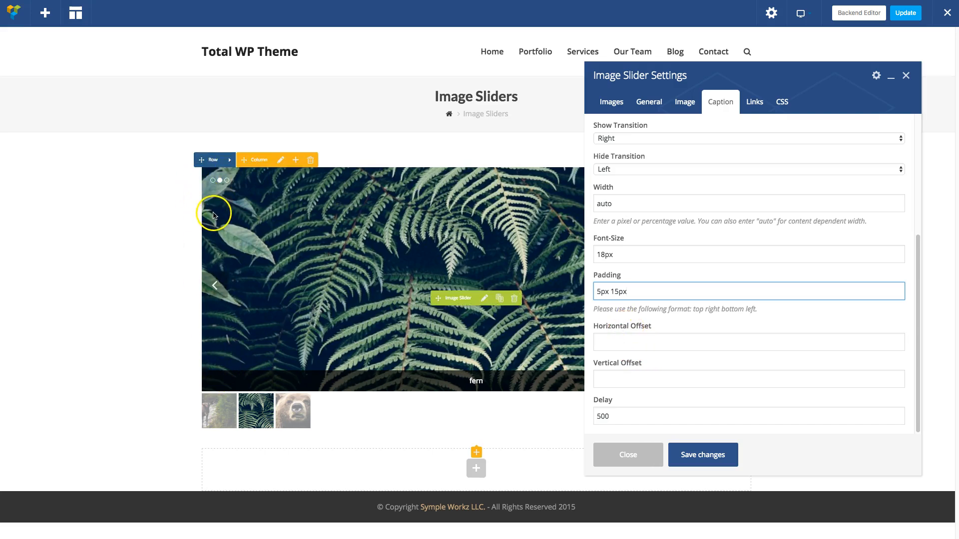
{"action": "type", "text": "6"}
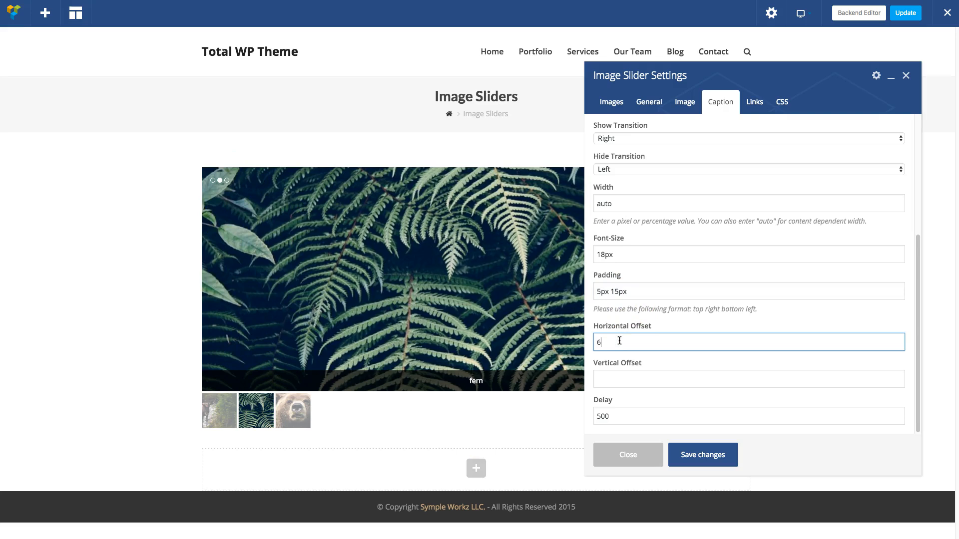
{"action": "type", "text": "0px"}
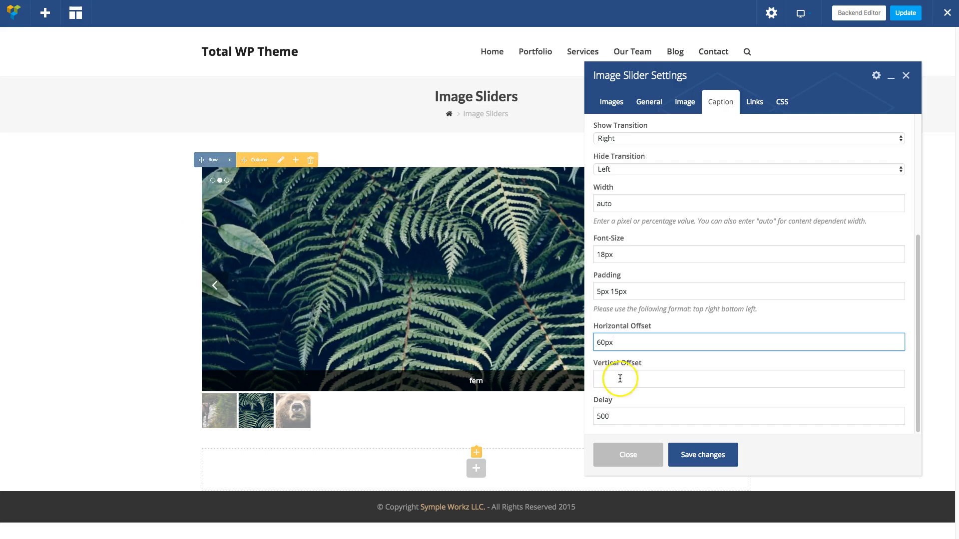
{"action": "left_click", "coordinate": [748, 379]}
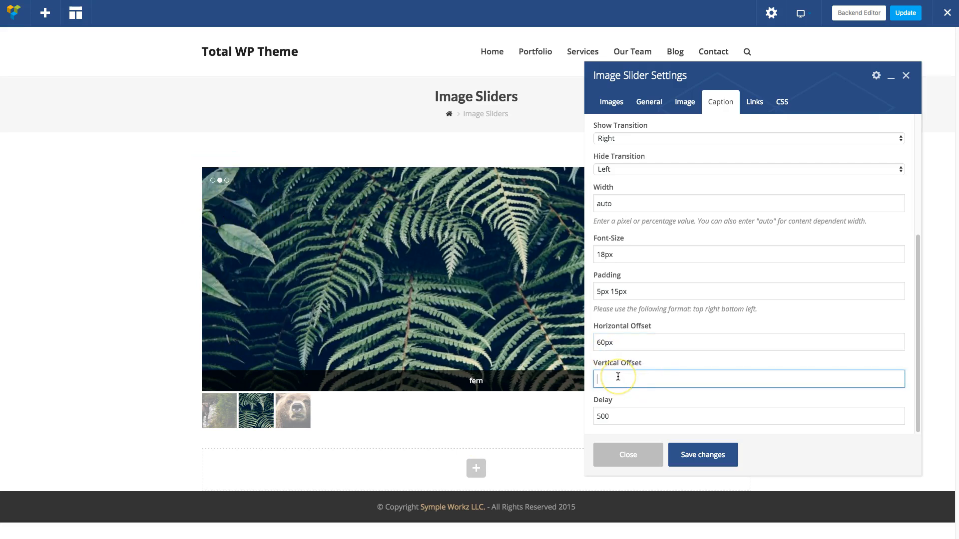
{"action": "type", "text": "60px"}
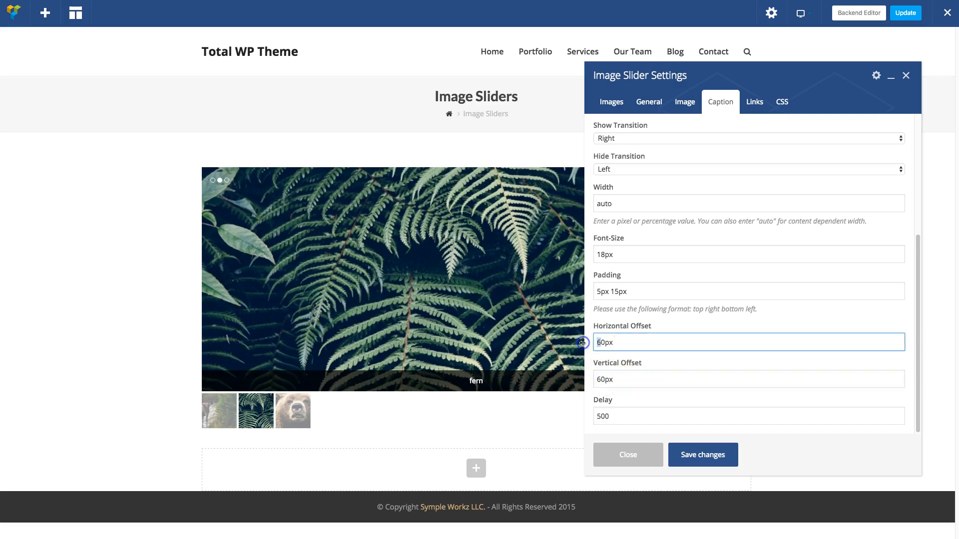
{"action": "left_click", "coordinate": [702, 455]}
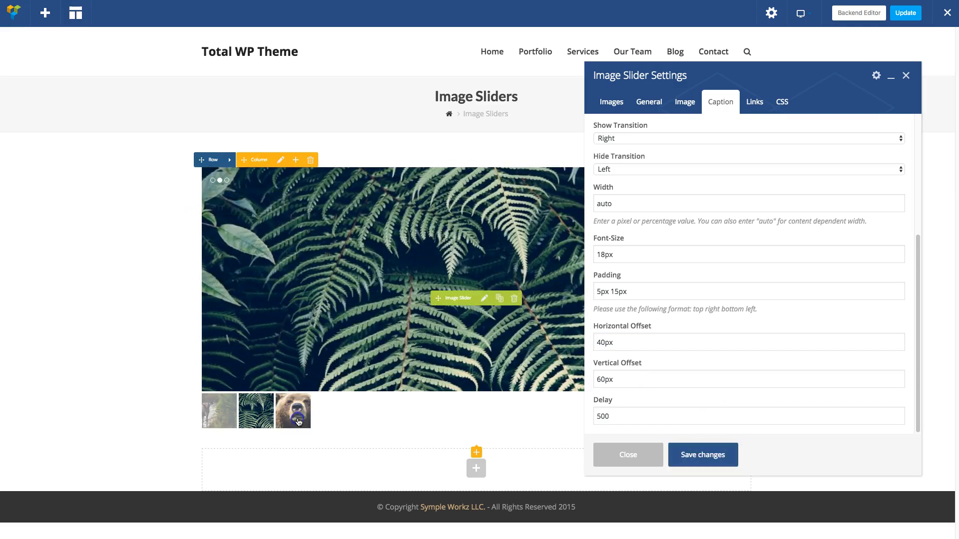
{"action": "left_click", "coordinate": [219, 411]}
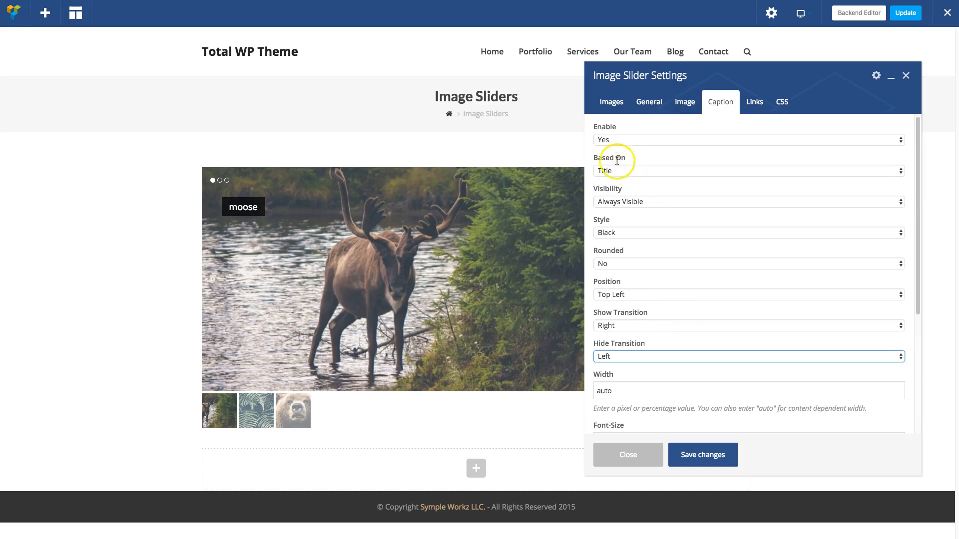
{"action": "left_click", "coordinate": [746, 170]}
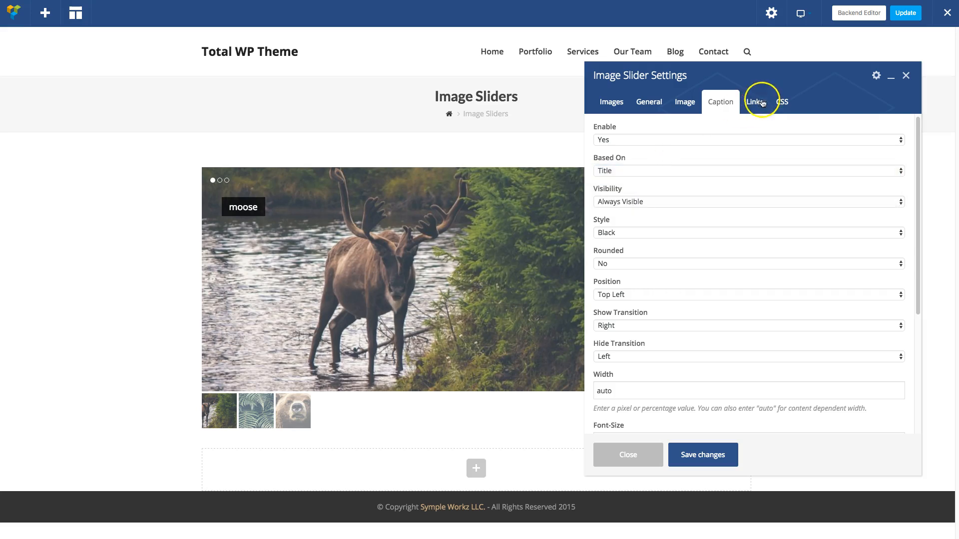
Check the Links options' Image Link dropdown, leaving it on None
{"action": "left_click", "coordinate": [755, 101]}
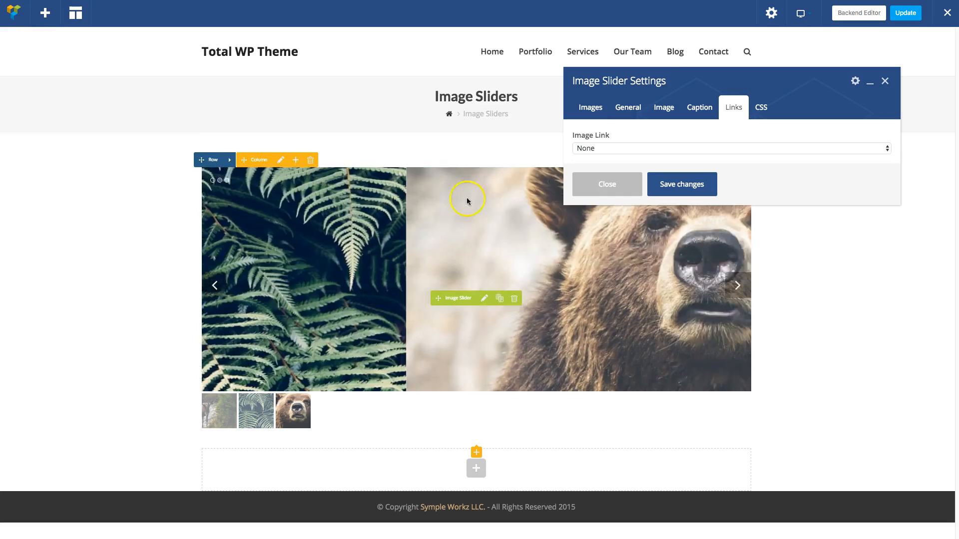
{"action": "left_click", "coordinate": [731, 148]}
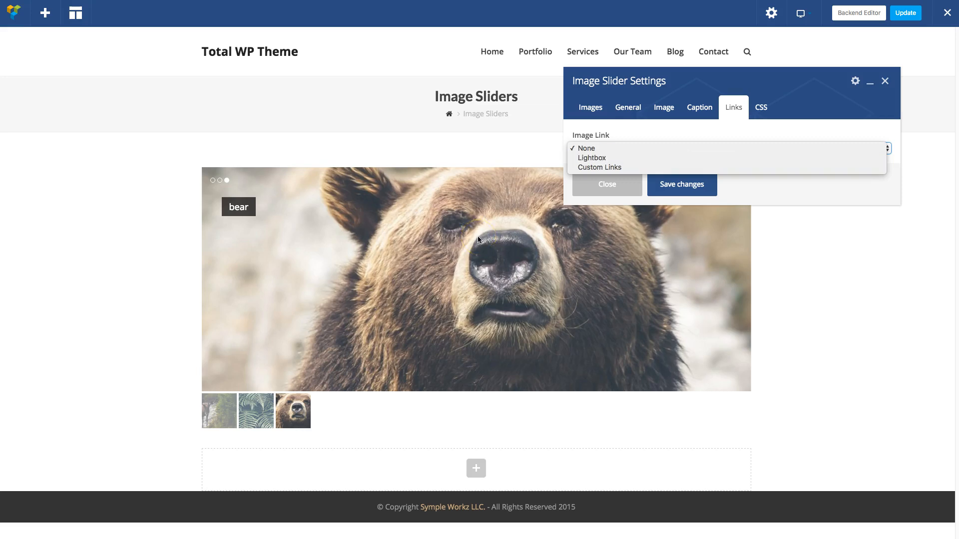
{"action": "mouse_move", "coordinate": [633, 157]}
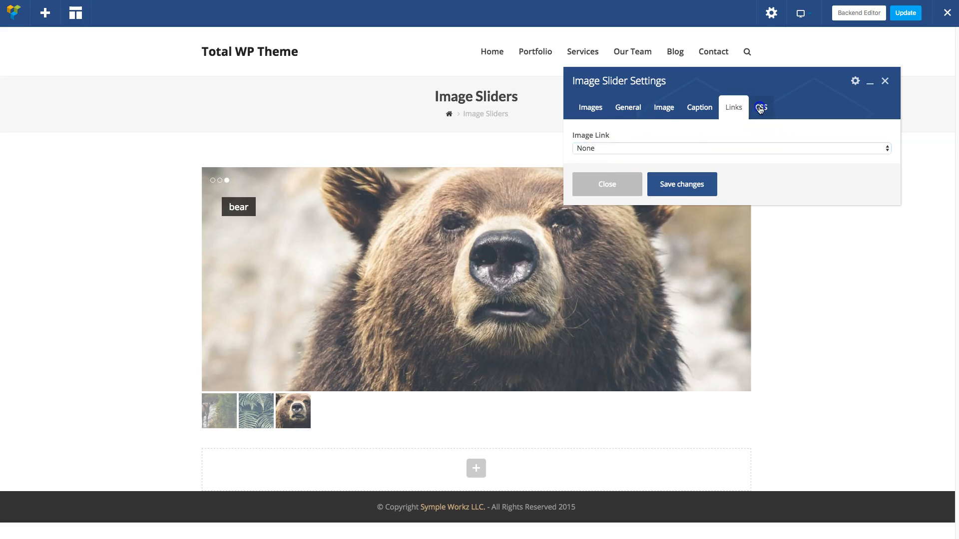
In CSS options, add padding and a dark background, then close the settings
{"action": "left_click", "coordinate": [761, 106]}
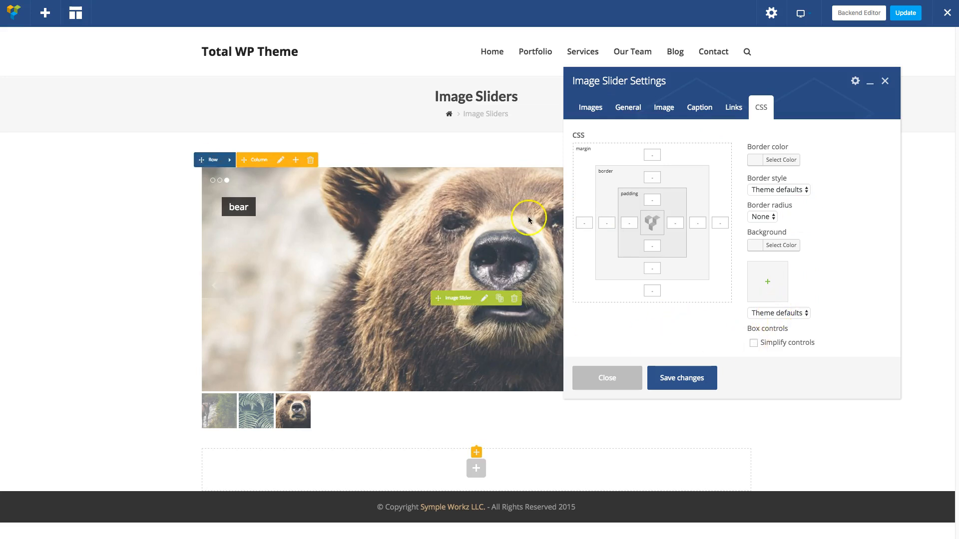
{"action": "left_click", "coordinate": [754, 343]}
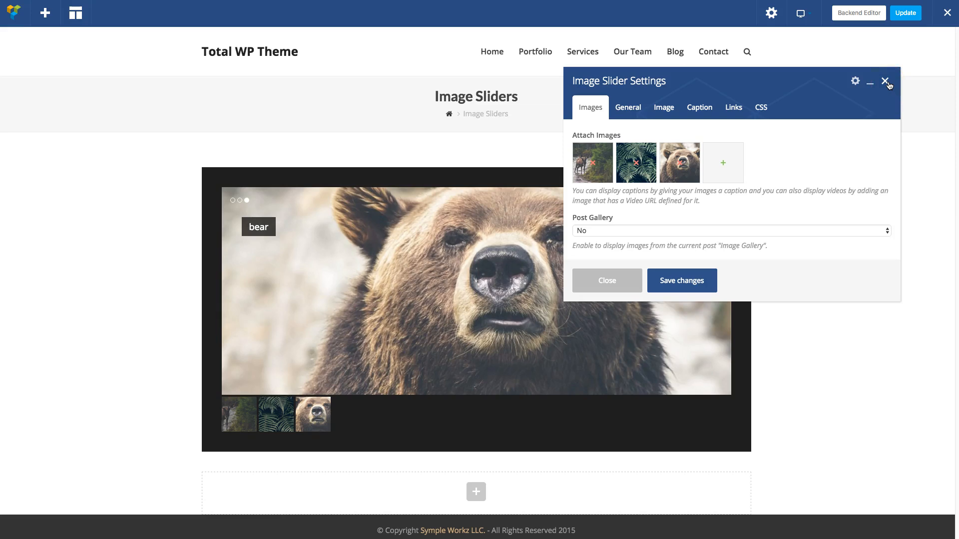
{"action": "left_click", "coordinate": [886, 81]}
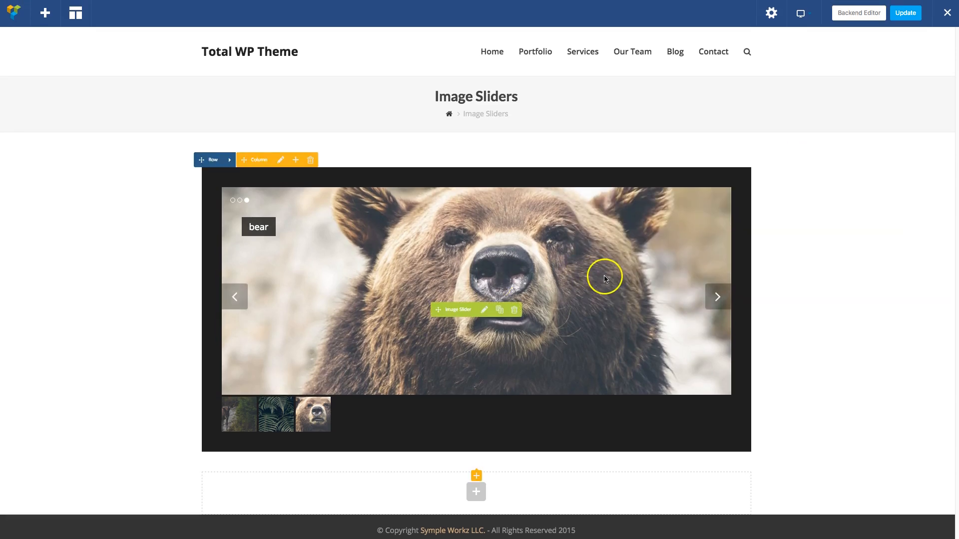
{"action": "mouse_move", "coordinate": [356, 249]}
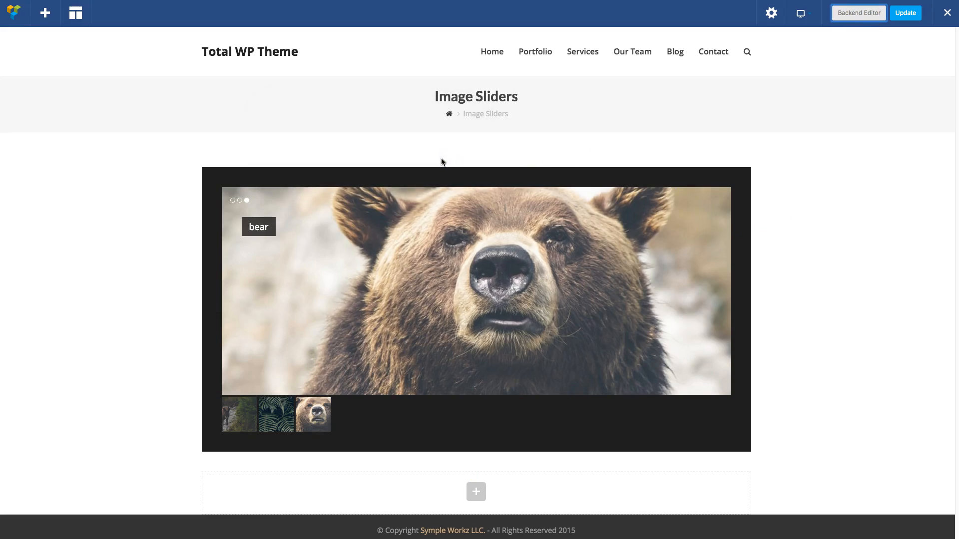
Switch the Image Sliders page to the Backend Editor
{"action": "left_click", "coordinate": [857, 12]}
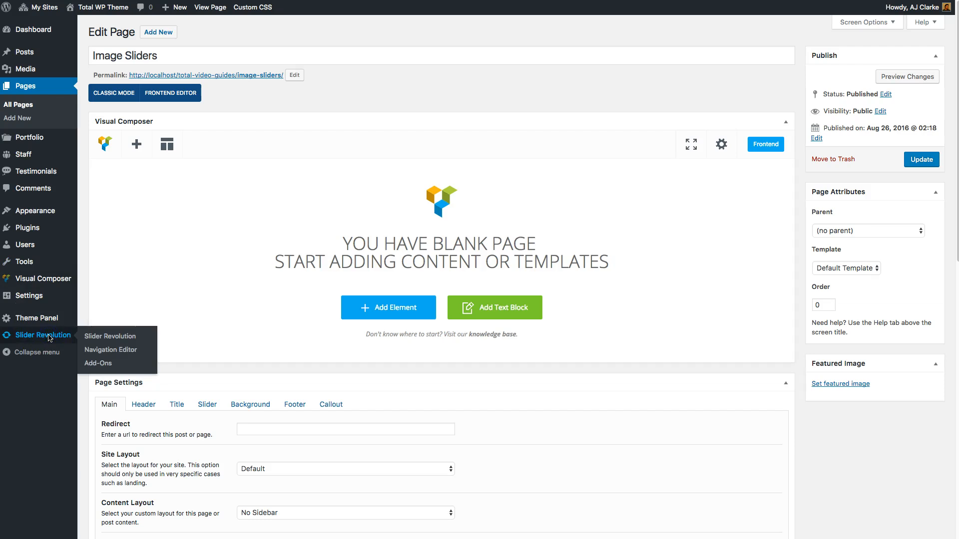
In Slider Revolution, create a new slider titled 'Demo Slider' with alias demoslider
{"action": "left_click", "coordinate": [109, 335]}
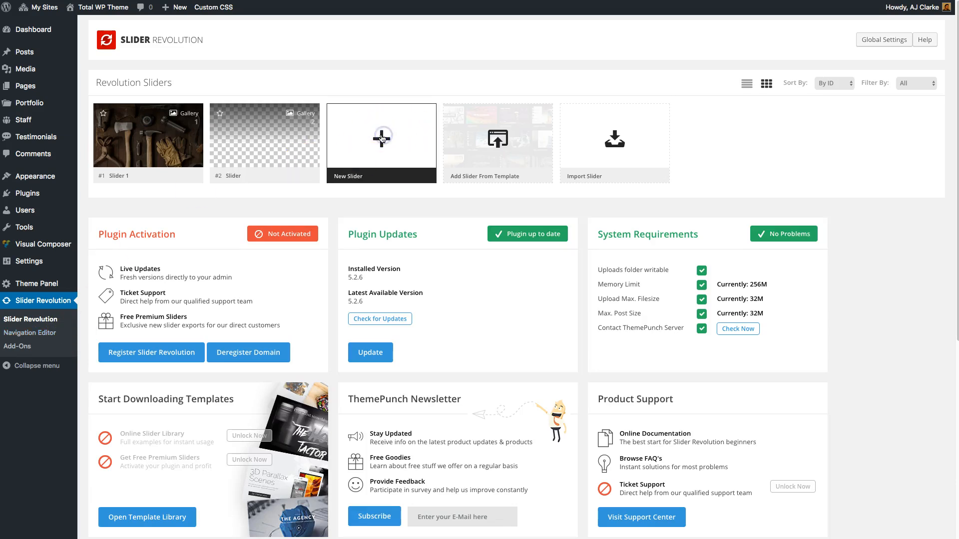
{"action": "left_click", "coordinate": [381, 138]}
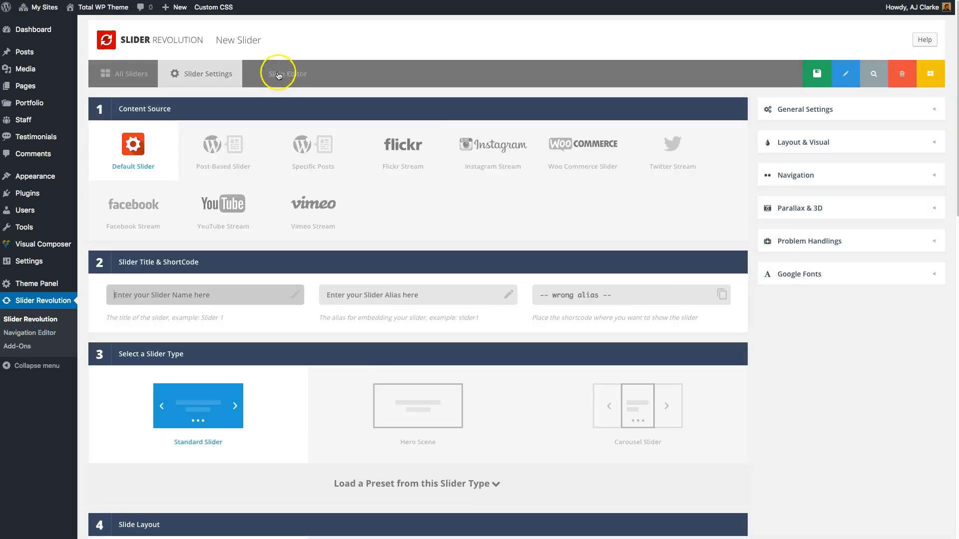
{"action": "scroll", "scroll_direction": "down", "scroll_amount": 3}
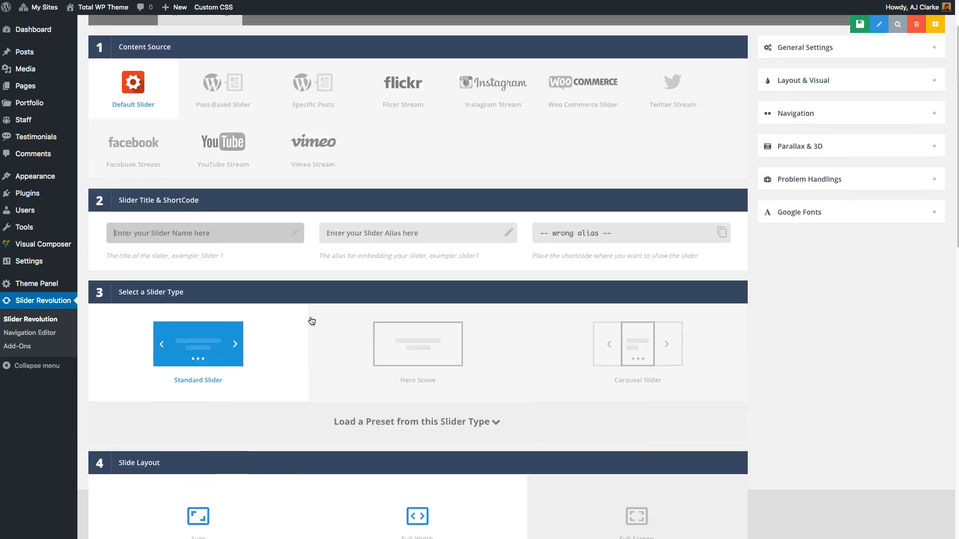
{"action": "scroll", "scroll_direction": "down", "scroll_amount": 3}
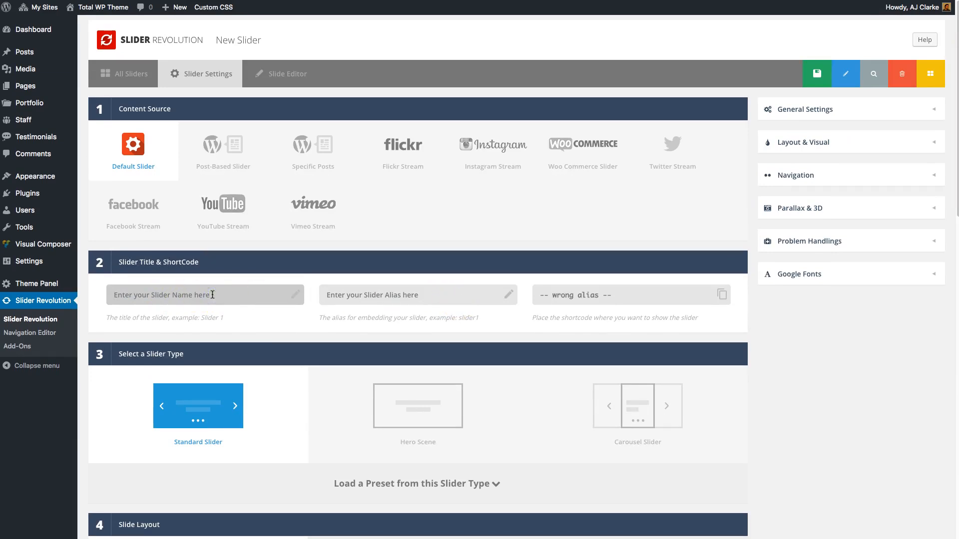
{"action": "type", "text": "Demo Slider"}
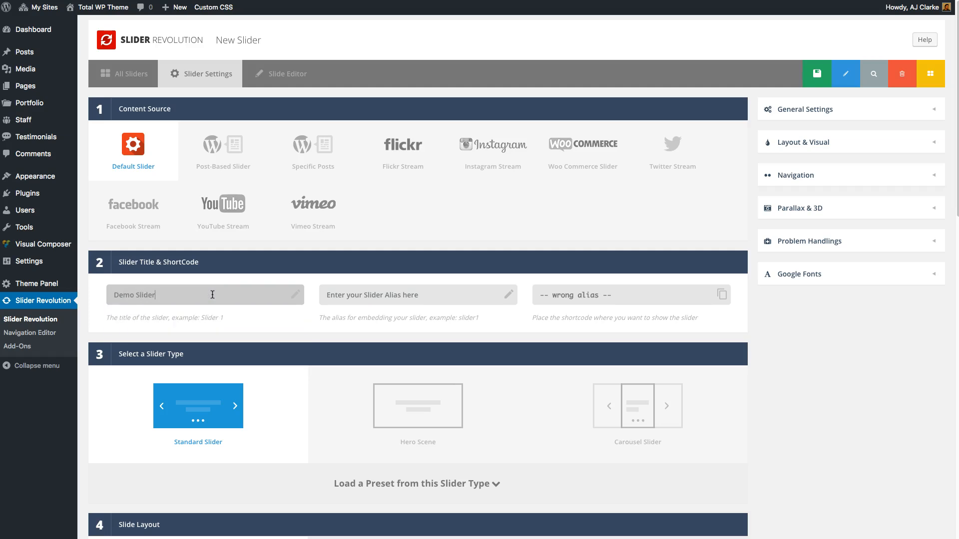
{"action": "type", "text": "demo-slider"}
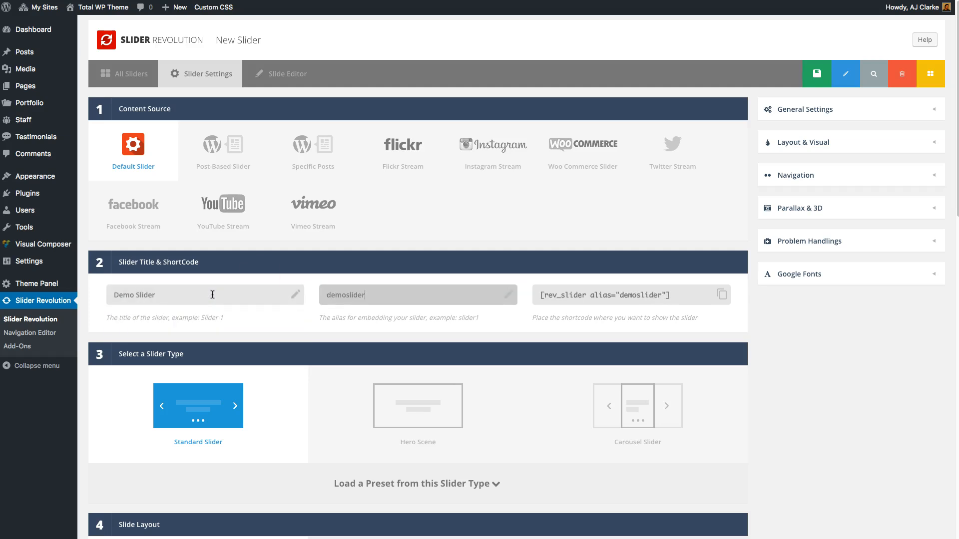
{"action": "left_click", "coordinate": [817, 74]}
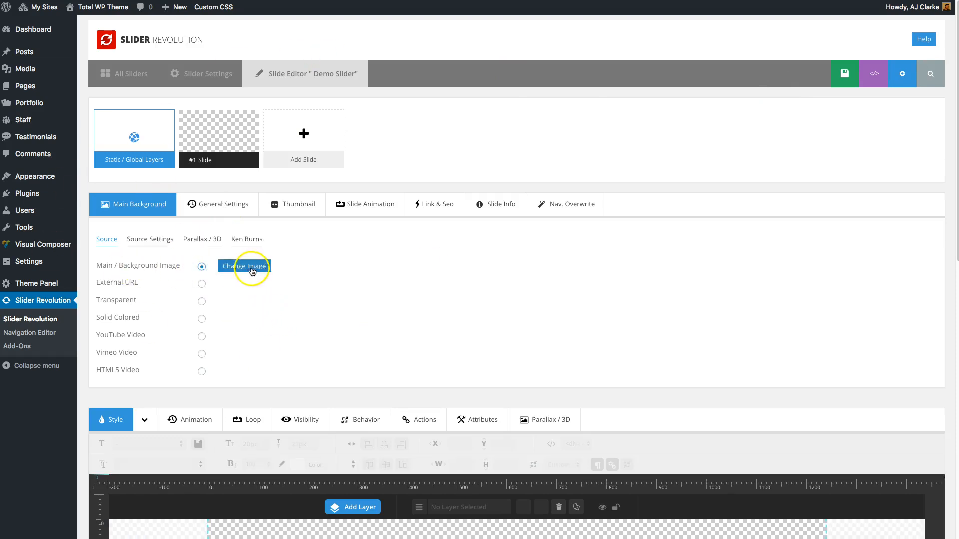
Set bear.jpg from the Media Library as the first slide's background and save the slide
{"action": "left_click", "coordinate": [245, 266]}
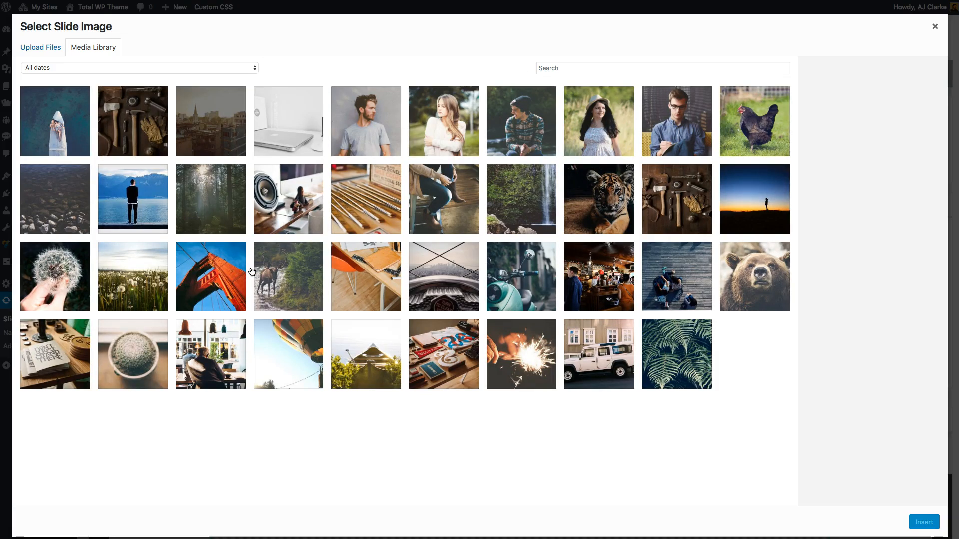
{"action": "left_click", "coordinate": [754, 276]}
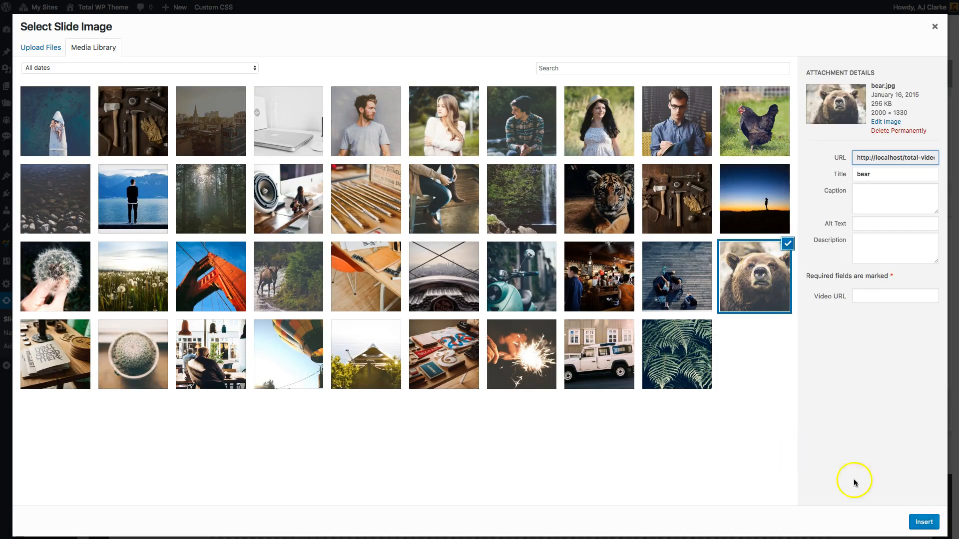
{"action": "left_click", "coordinate": [924, 522]}
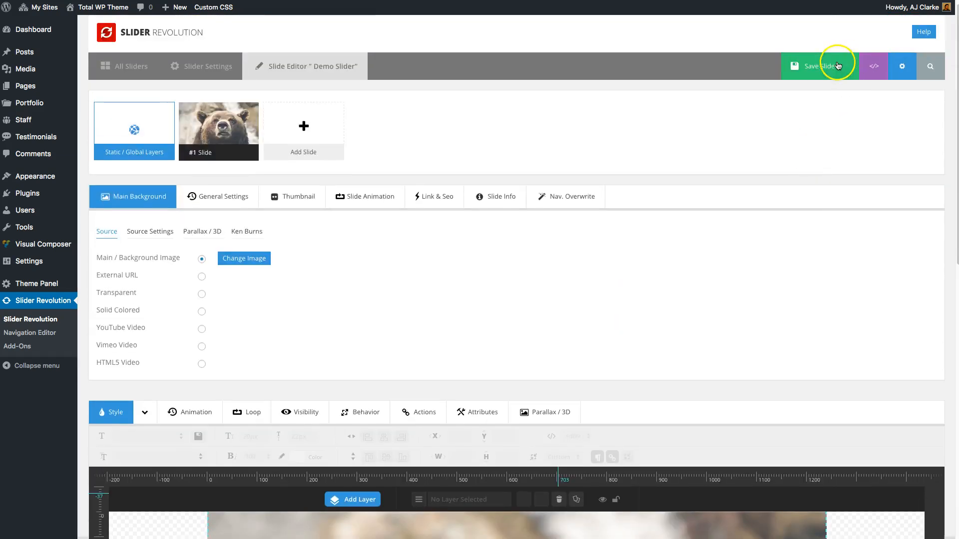
{"action": "left_click", "coordinate": [818, 66]}
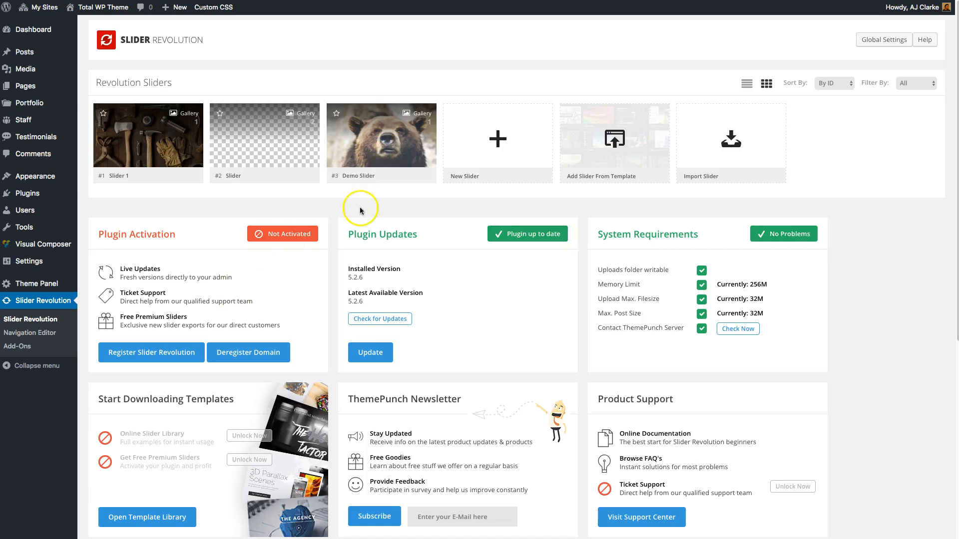
Open Demo Slider's Slider Settings to show the shortcode [rev_slider alias="demoslider"]
{"action": "left_click", "coordinate": [381, 134]}
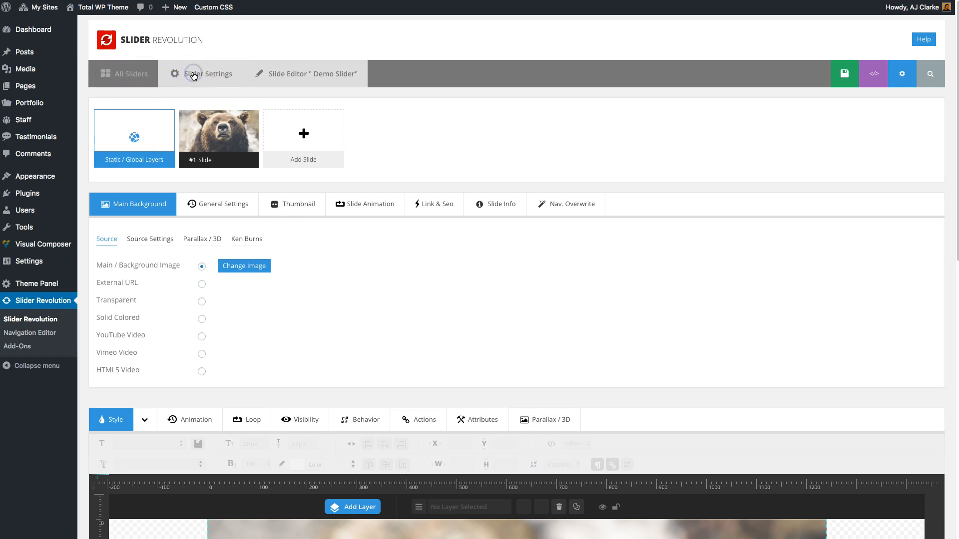
{"action": "left_click", "coordinate": [208, 74]}
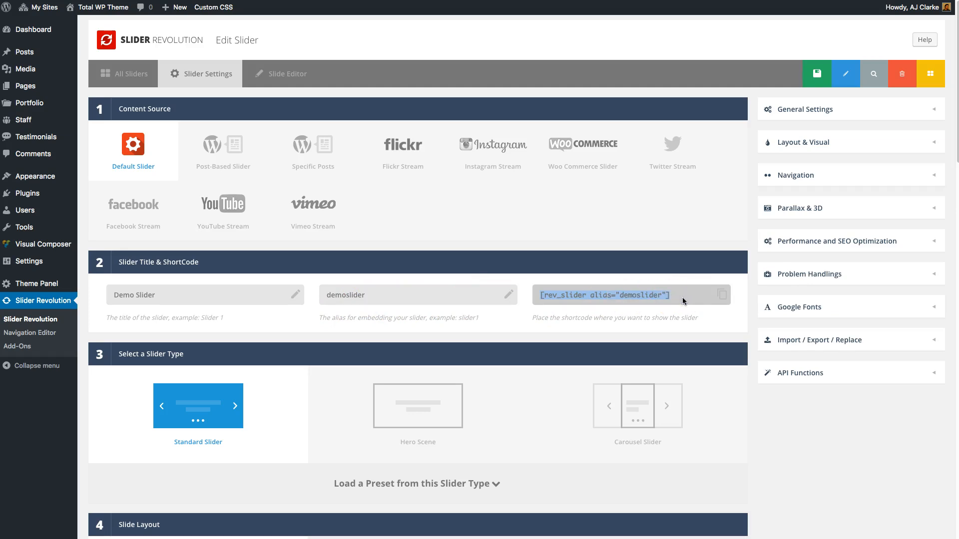
{"action": "mouse_move", "coordinate": [25, 68]}
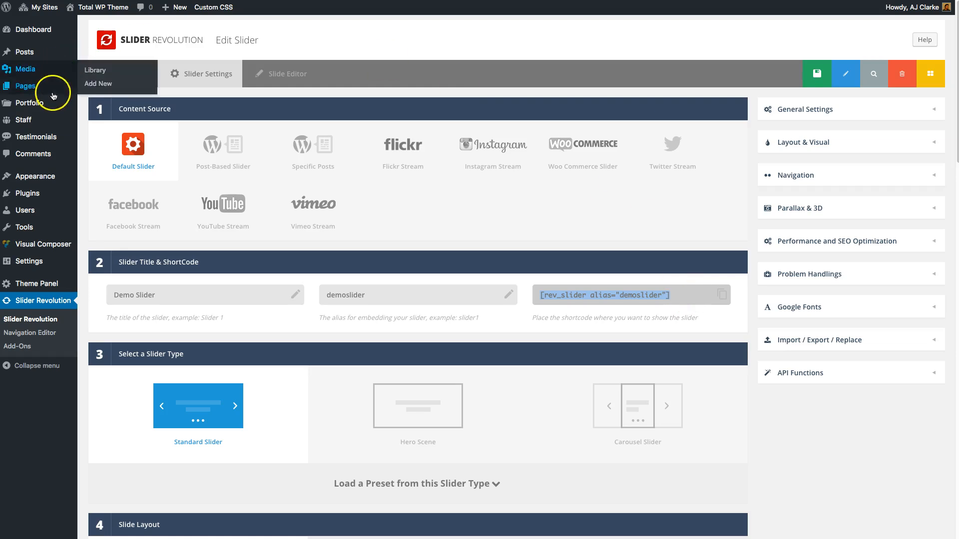
Open the Image Sliders page for editing in the Backend Editor
{"action": "left_click", "coordinate": [26, 85]}
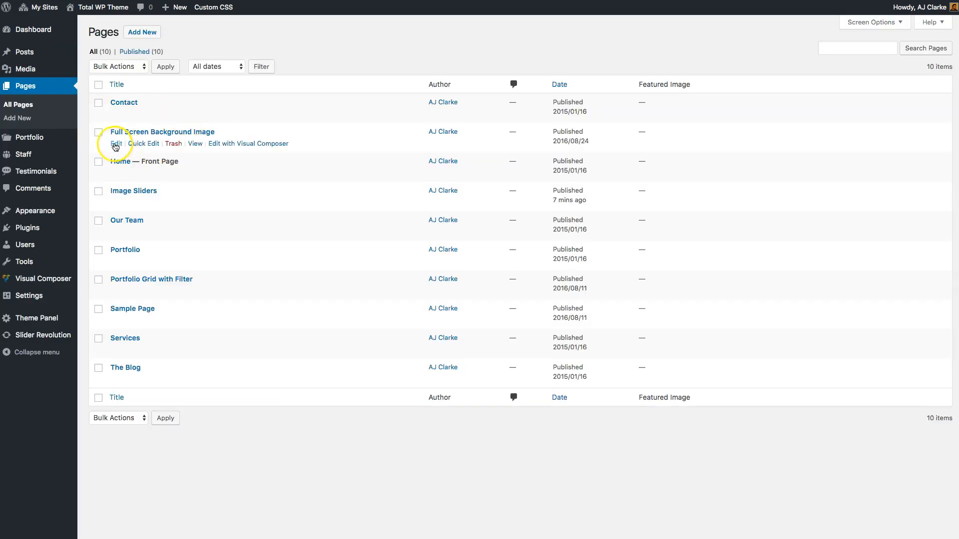
{"action": "mouse_move", "coordinate": [116, 202]}
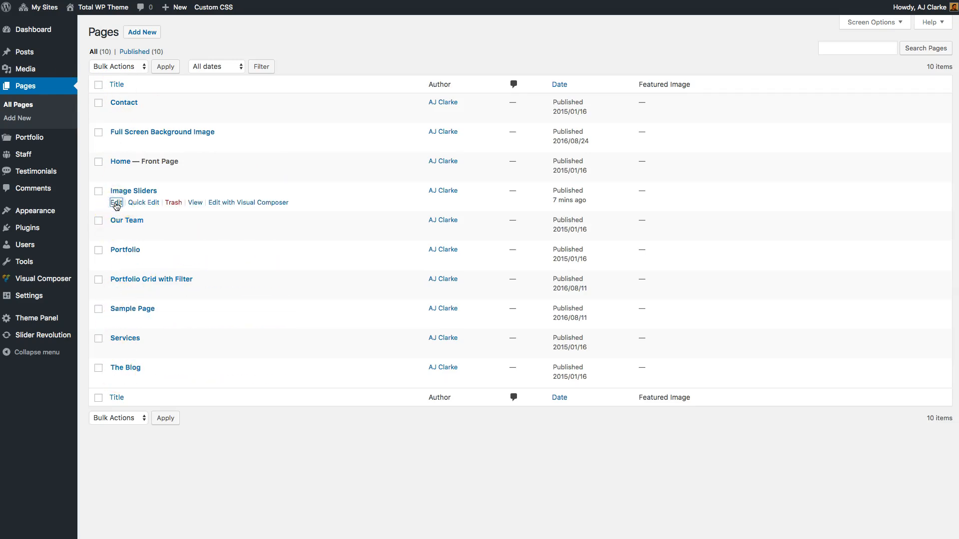
{"action": "left_click", "coordinate": [116, 202]}
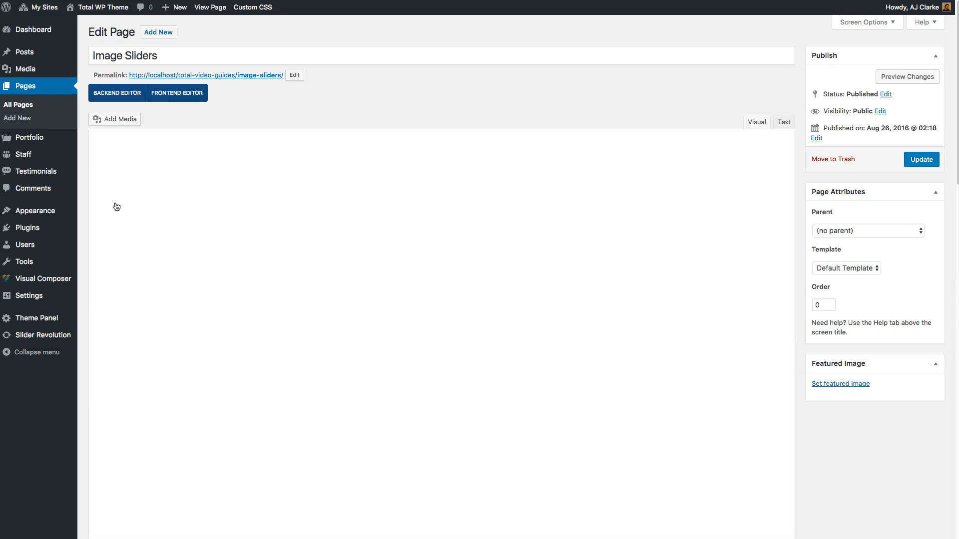
{"action": "left_click", "coordinate": [116, 92]}
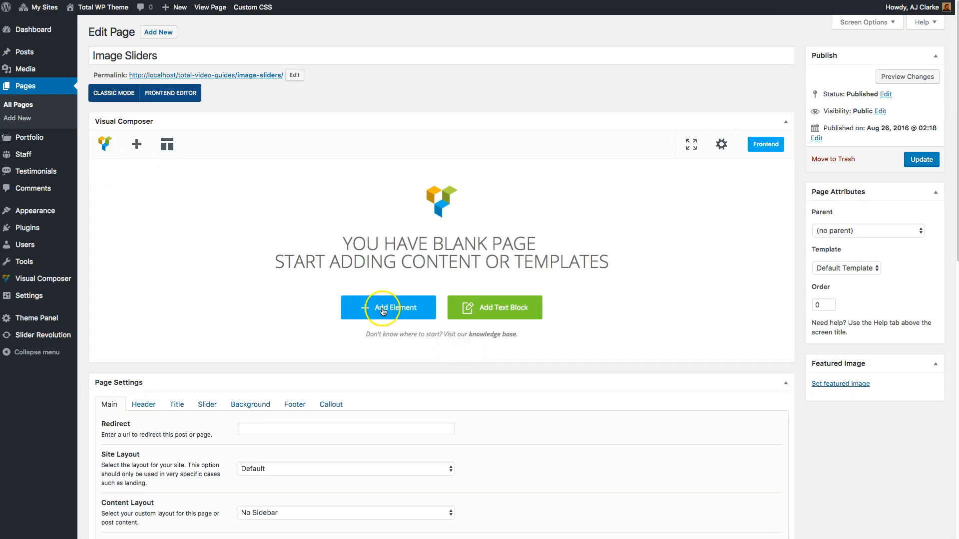
Add a Revolution Slider 5 element showing Demo Slider, then delete its row
{"action": "left_click", "coordinate": [387, 307]}
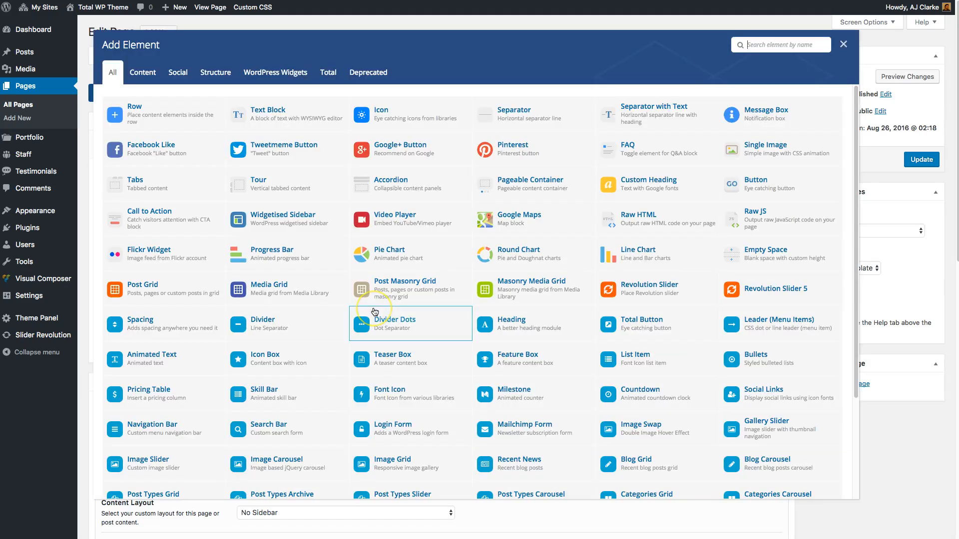
{"action": "left_click", "coordinate": [649, 288]}
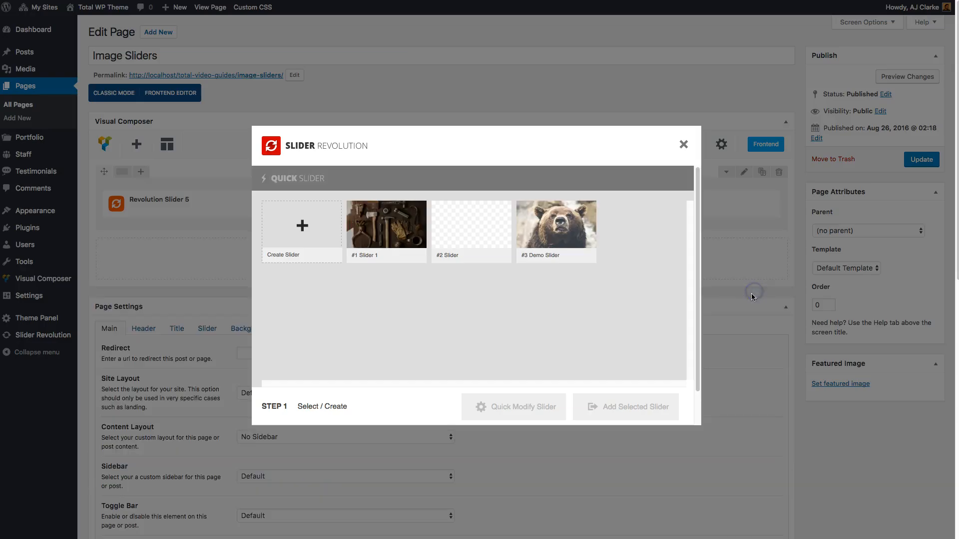
{"action": "left_click", "coordinate": [555, 223]}
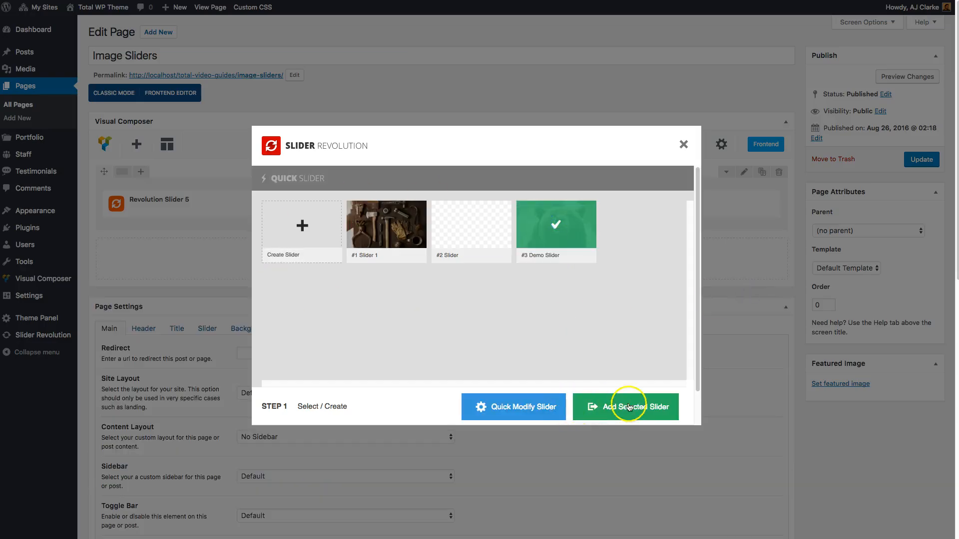
{"action": "left_click", "coordinate": [625, 406]}
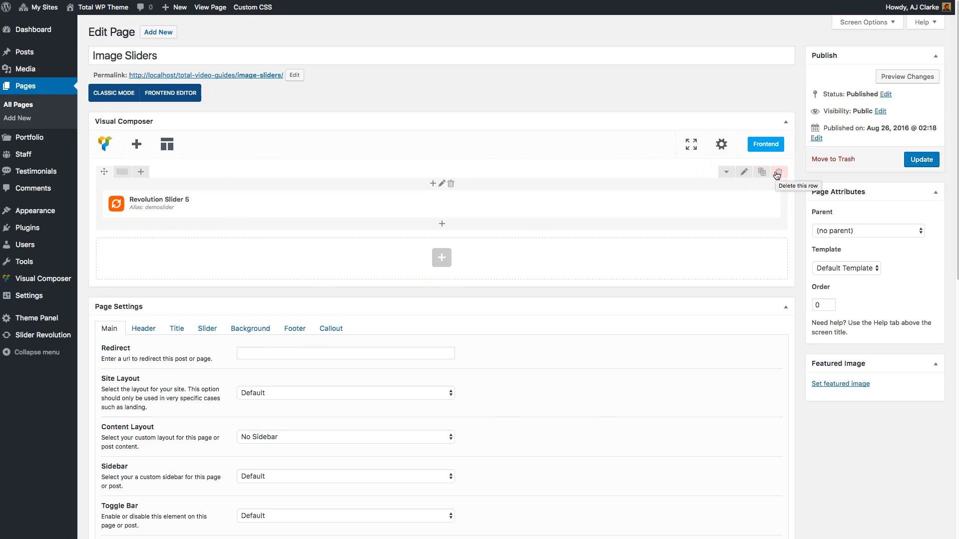
{"action": "left_click", "coordinate": [779, 172]}
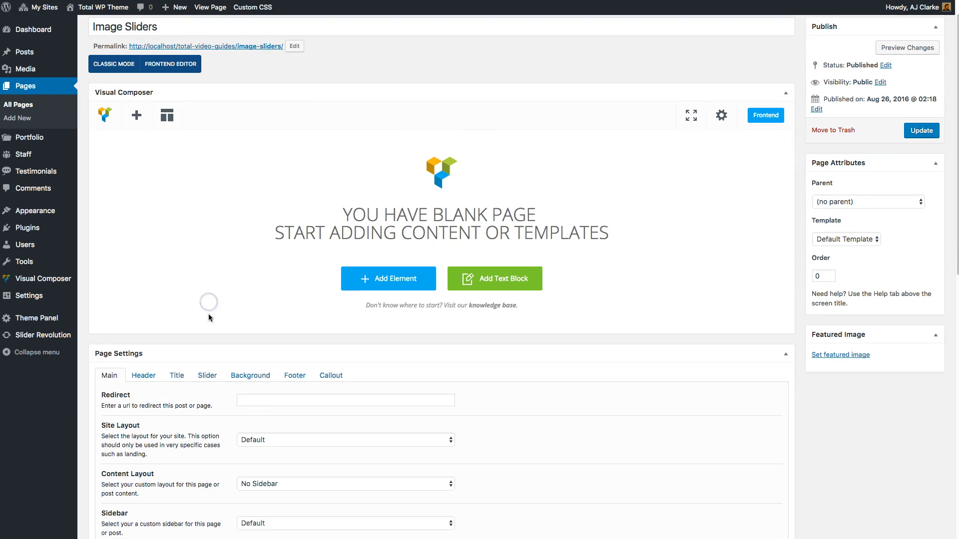
Enter [rev_slider alias="demoslider"] as the page's Slider Shortcode and update the page
{"action": "scroll", "scroll_direction": "down", "scroll_amount": 3}
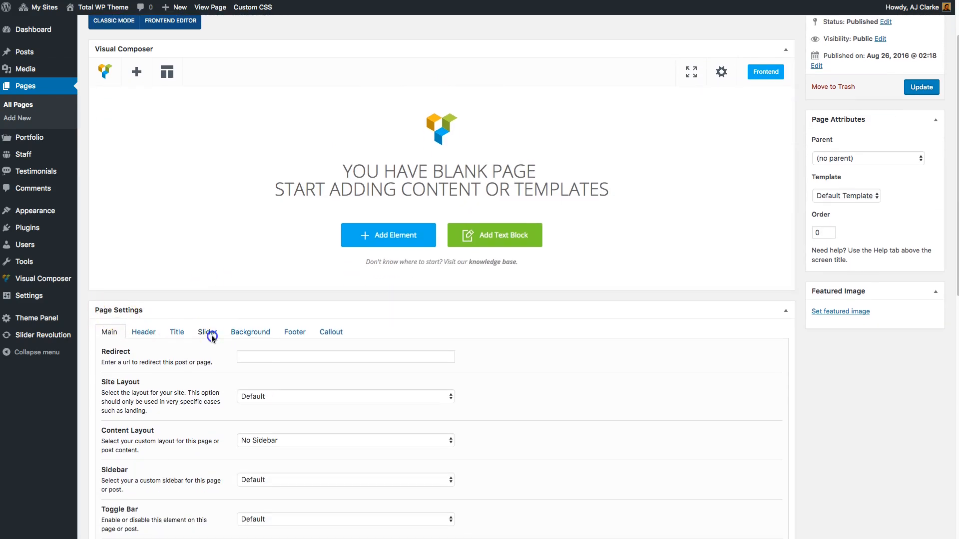
{"action": "left_click", "coordinate": [206, 333]}
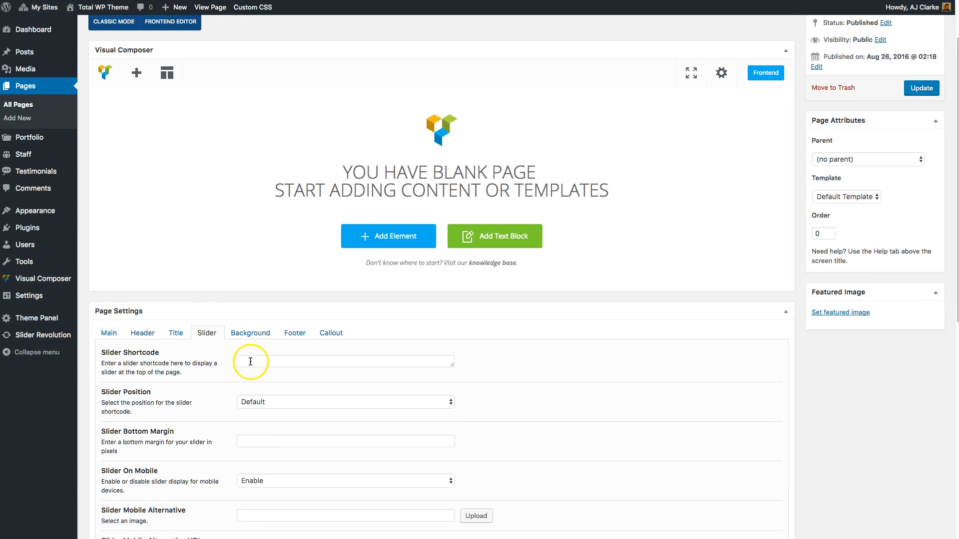
{"action": "type", "text": "[rev_slider alias=\"demoslider\"]"}
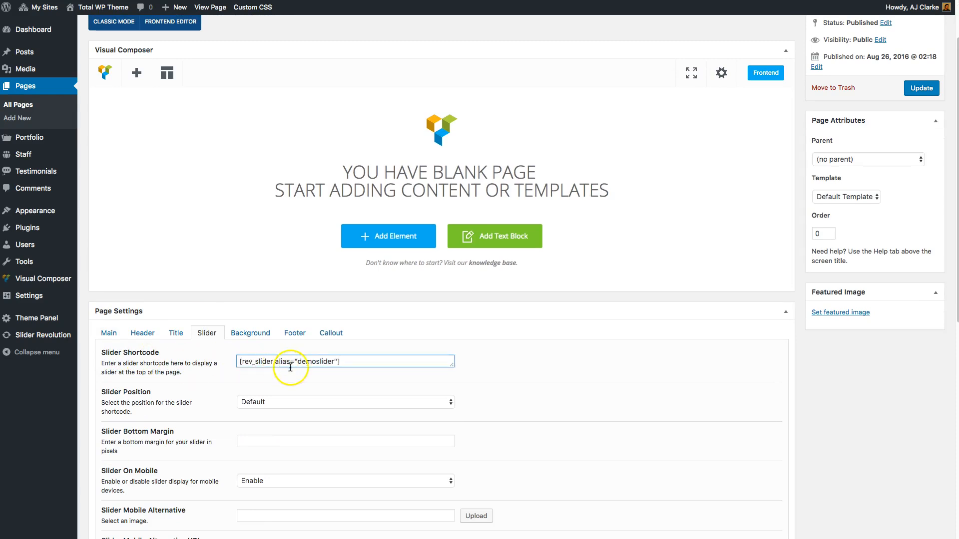
{"action": "left_click", "coordinate": [922, 88]}
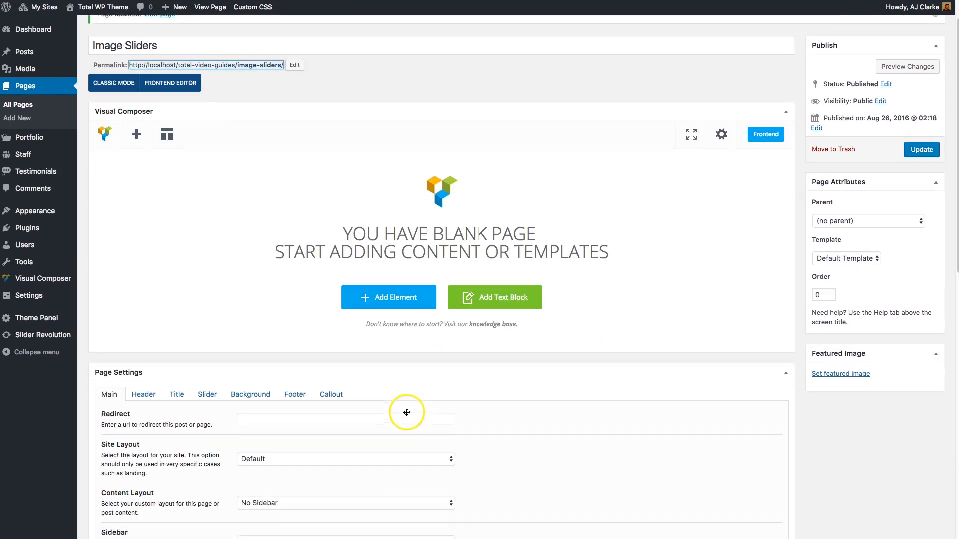
Leave the Slider Position on its default setting
{"action": "left_click", "coordinate": [207, 395]}
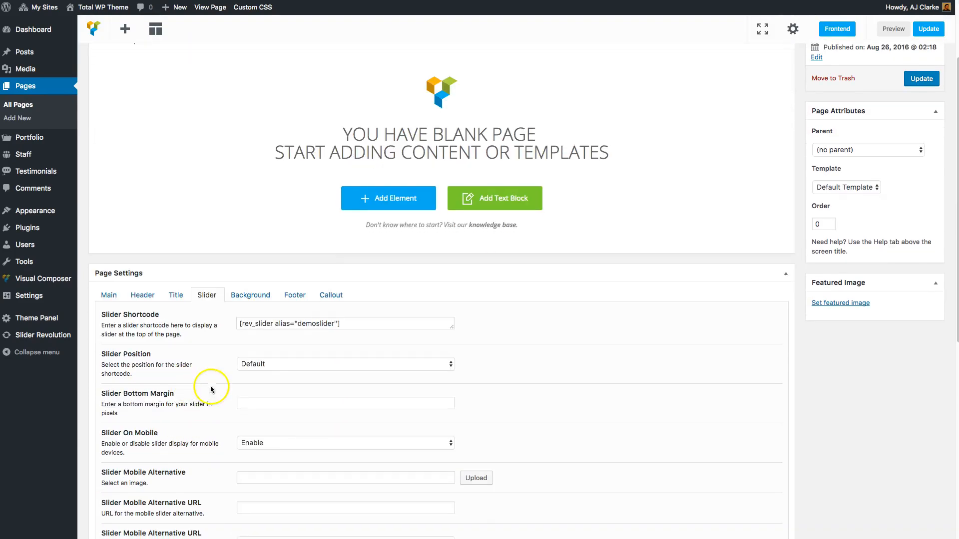
{"action": "left_click", "coordinate": [344, 364]}
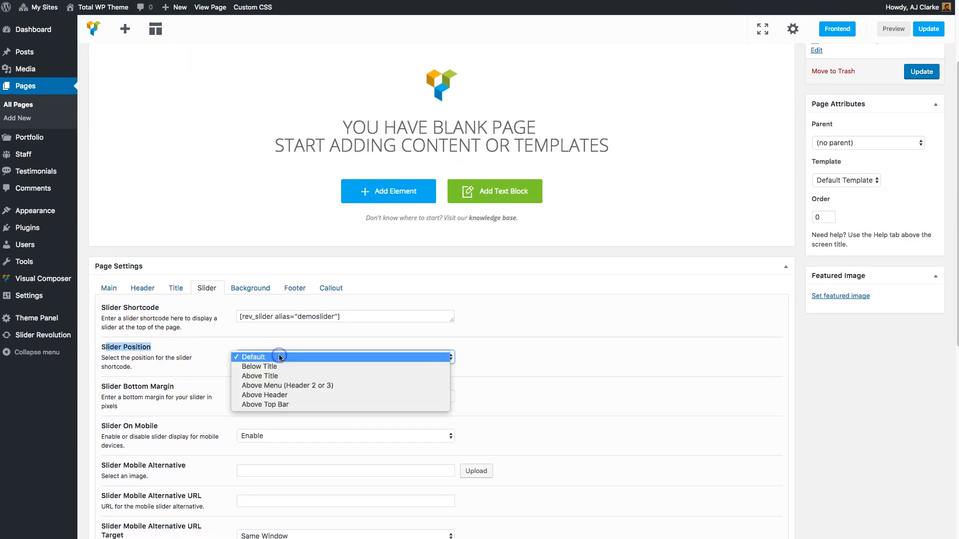
{"action": "left_click", "coordinate": [250, 357]}
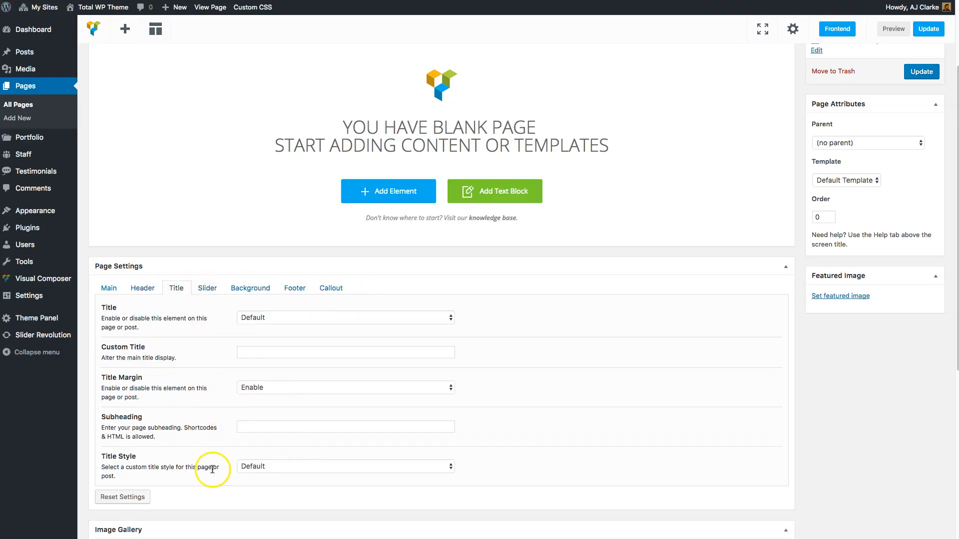
Set the page Title option to Disable, then return to the Slider tab
{"action": "left_click", "coordinate": [344, 387]}
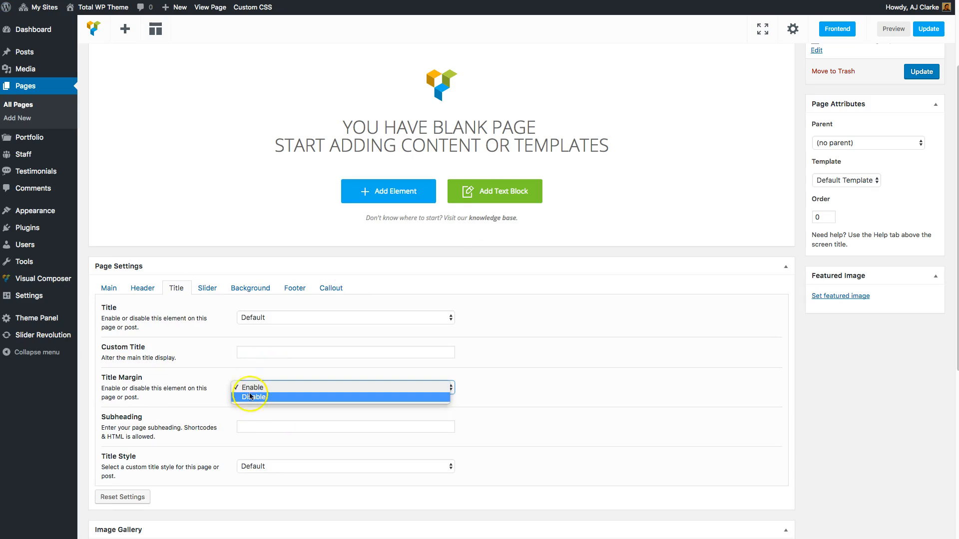
{"action": "left_click", "coordinate": [253, 397]}
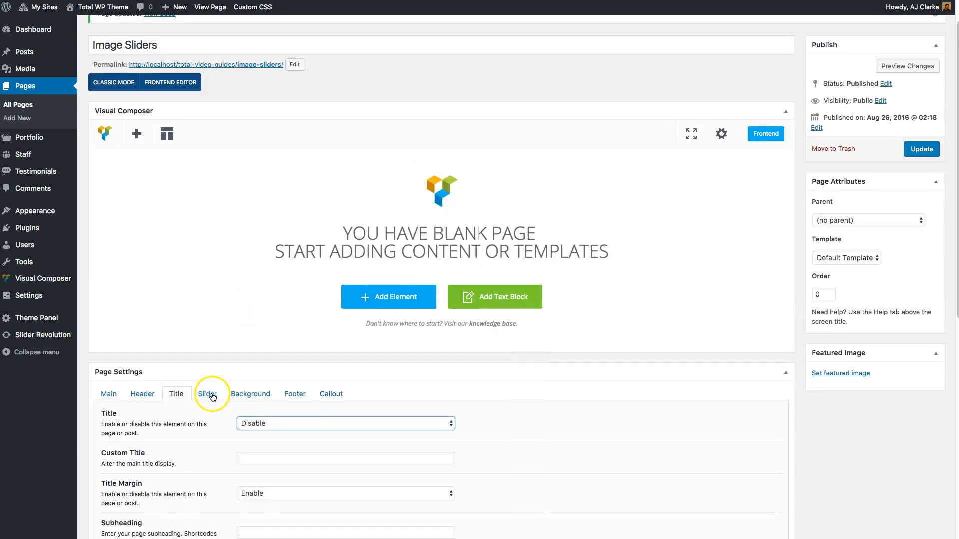
{"action": "left_click", "coordinate": [207, 394]}
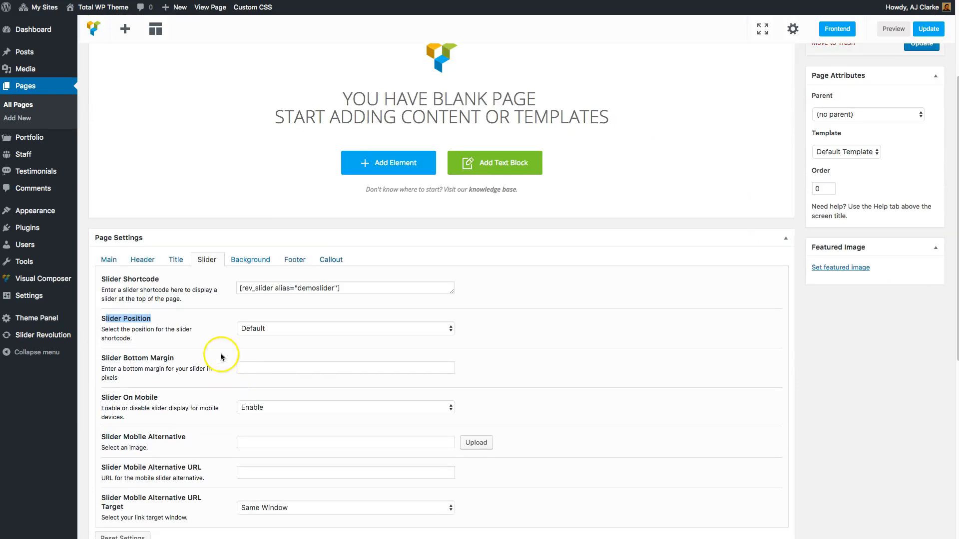
Review the Slider Position and remaining slider options, then update the Image Sliders page
{"action": "left_click", "coordinate": [345, 329]}
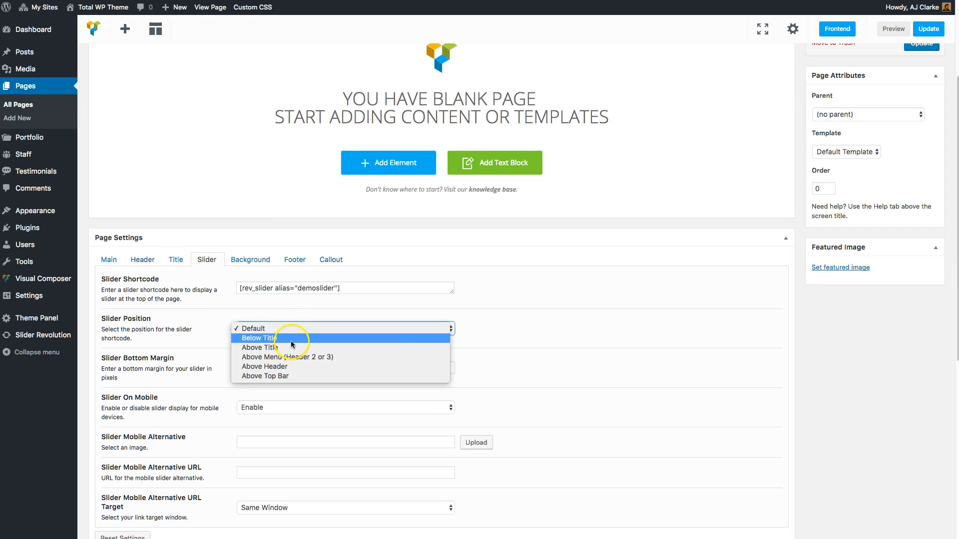
{"action": "mouse_move", "coordinate": [248, 357]}
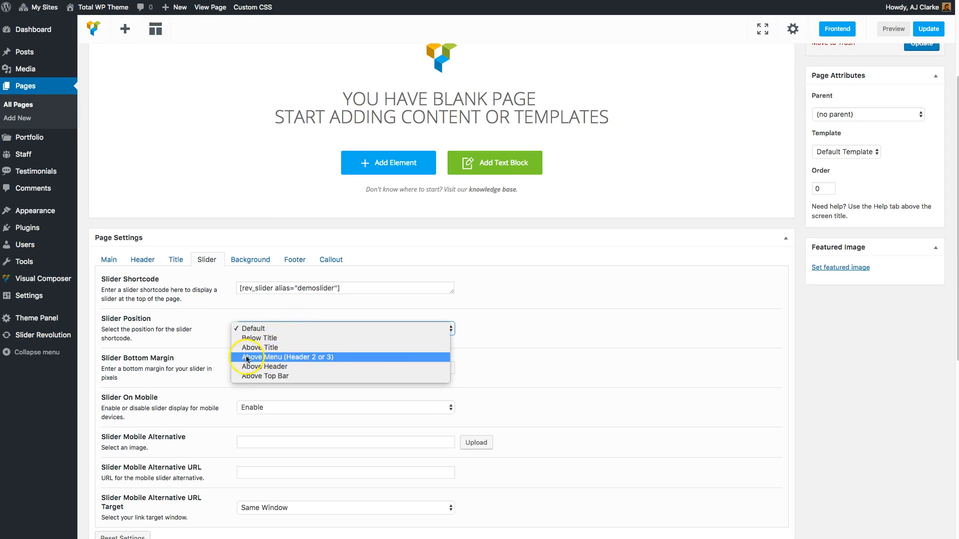
{"action": "mouse_move", "coordinate": [261, 376]}
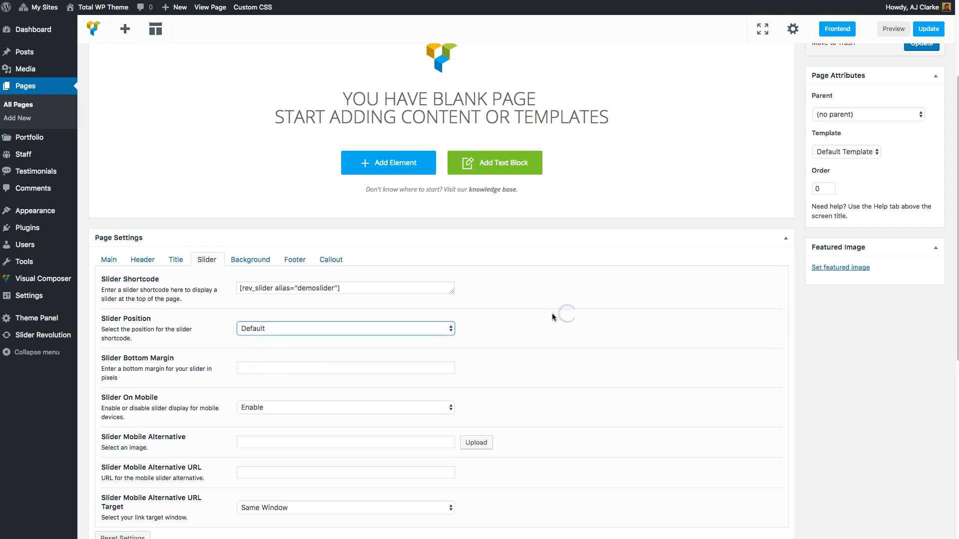
{"action": "scroll", "scroll_direction": "down", "scroll_amount": 3}
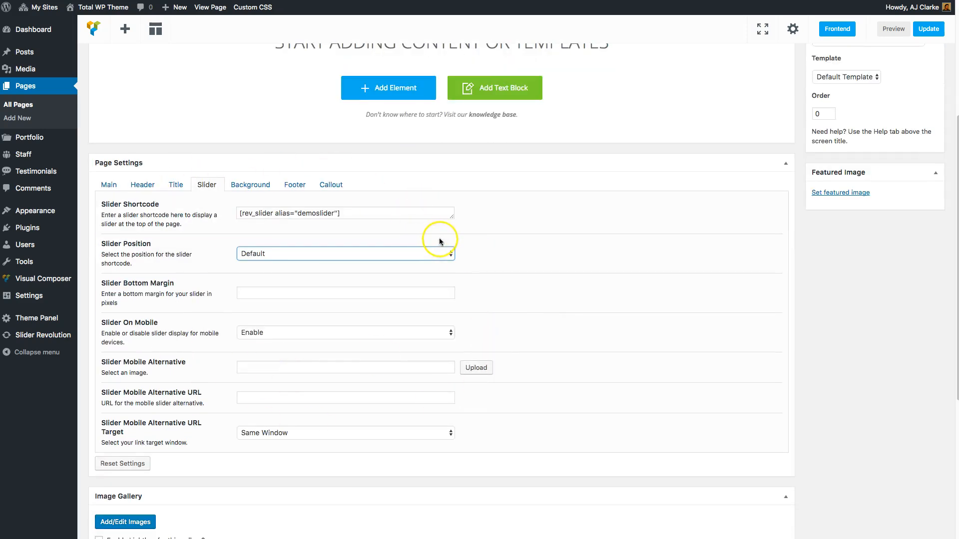
{"action": "mouse_move", "coordinate": [445, 258]}
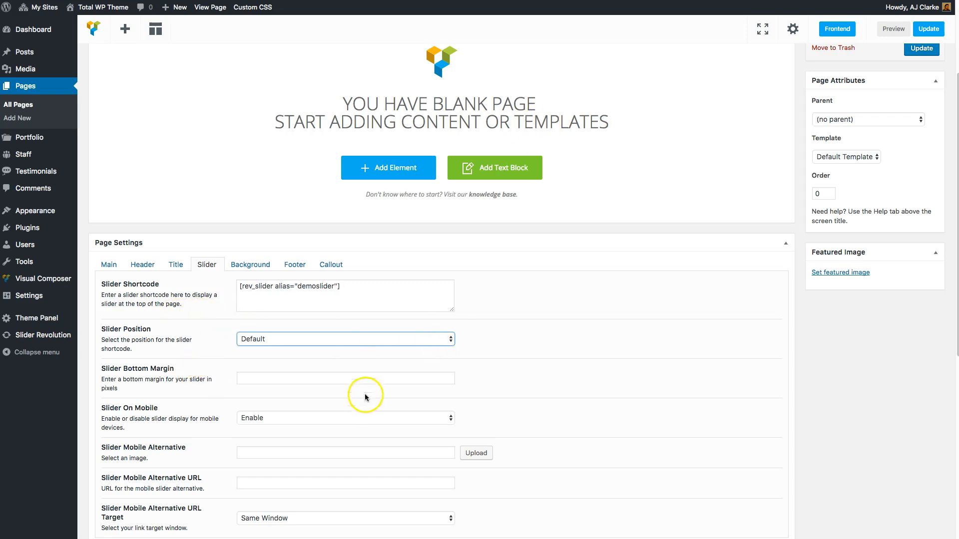
{"action": "scroll", "scroll_direction": "down", "scroll_amount": 3}
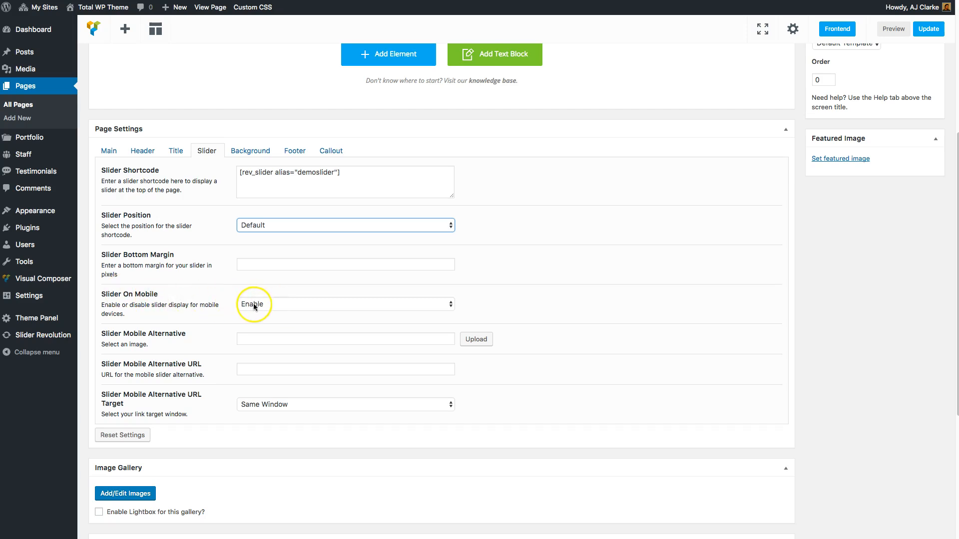
{"action": "scroll", "scroll_direction": "down", "scroll_amount": 3}
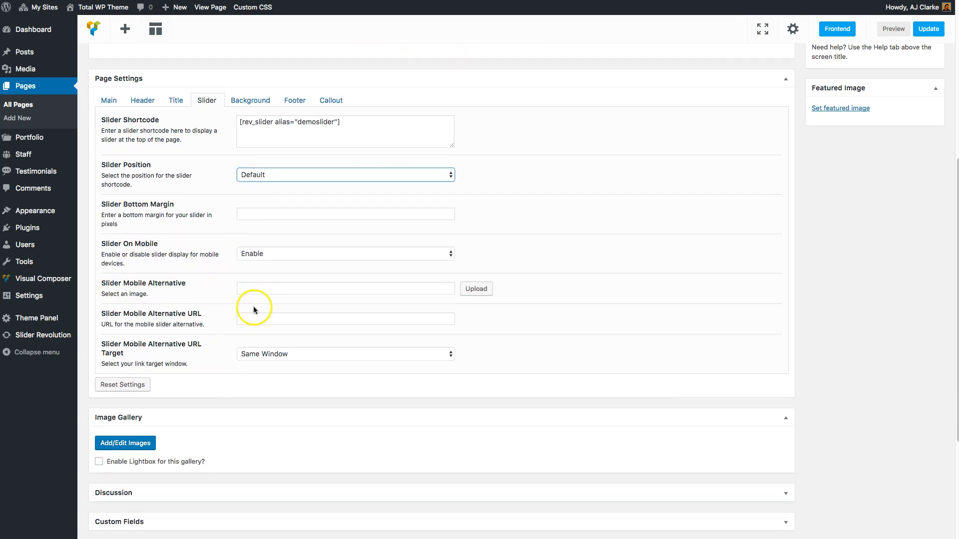
{"action": "mouse_move", "coordinate": [156, 355]}
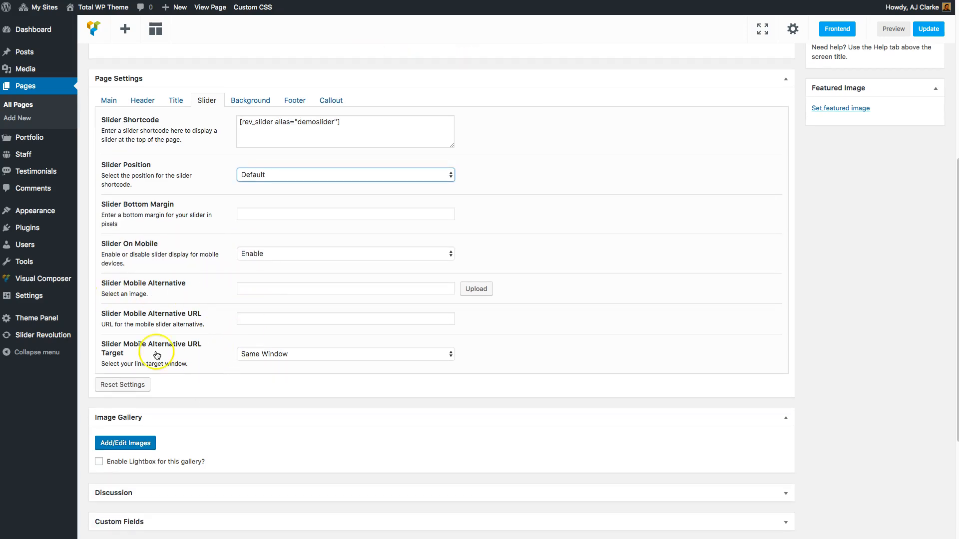
{"action": "mouse_move", "coordinate": [262, 318]}
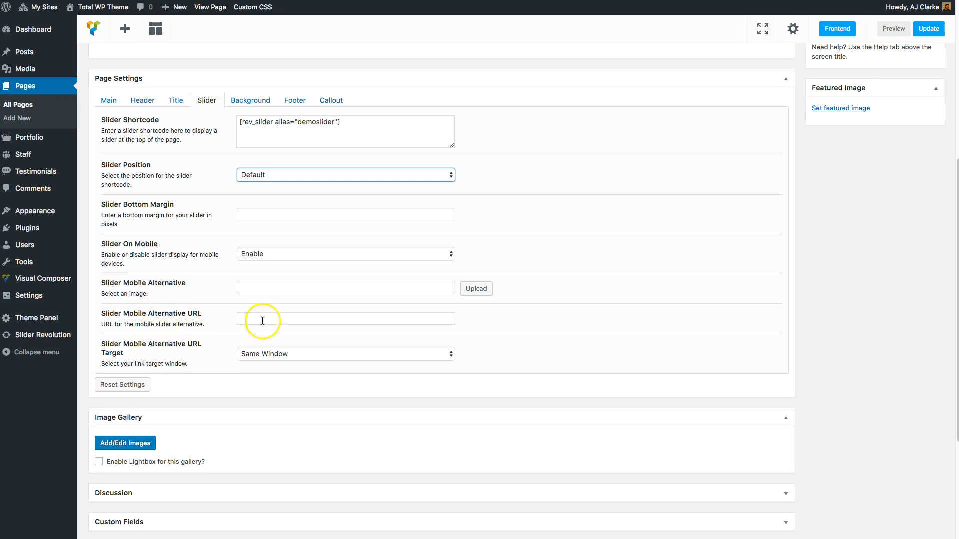
{"action": "left_click", "coordinate": [345, 319]}
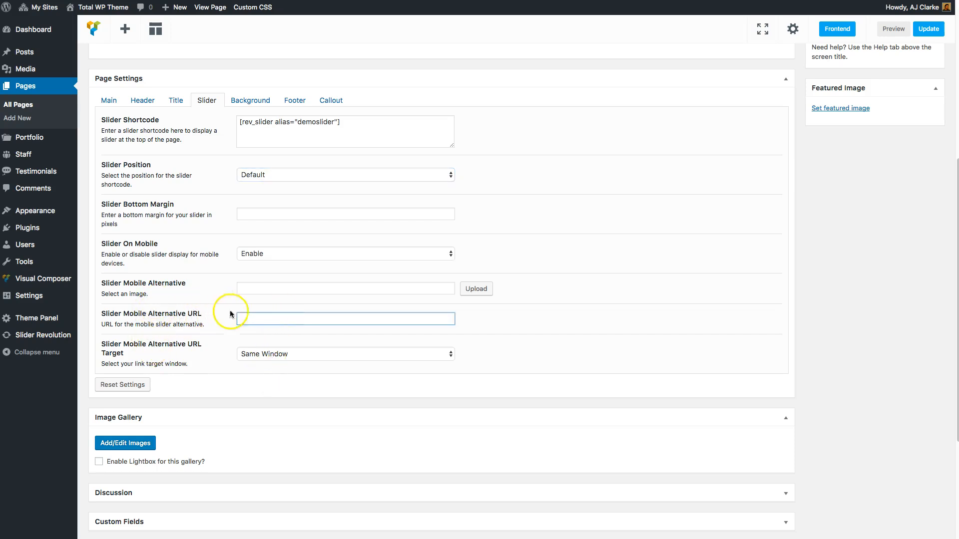
{"action": "left_click", "coordinate": [928, 29]}
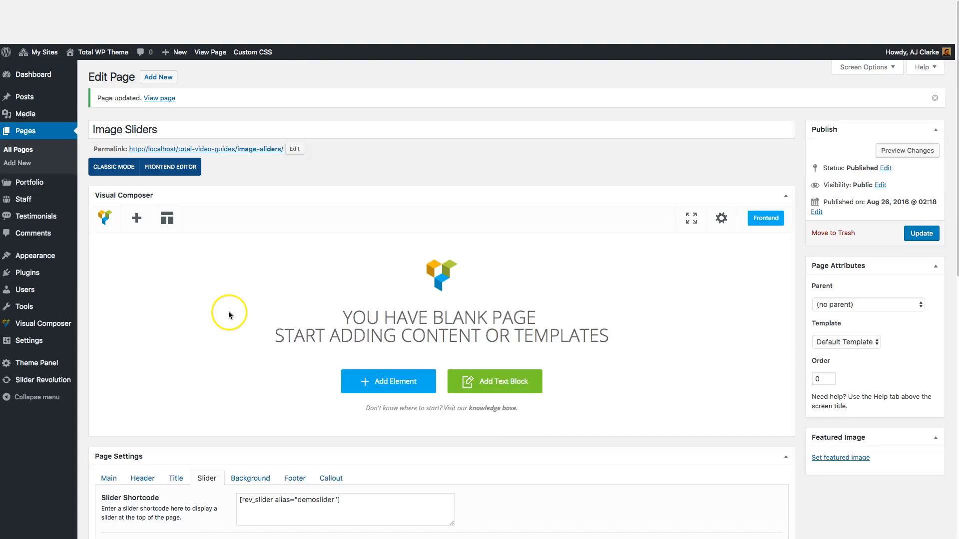